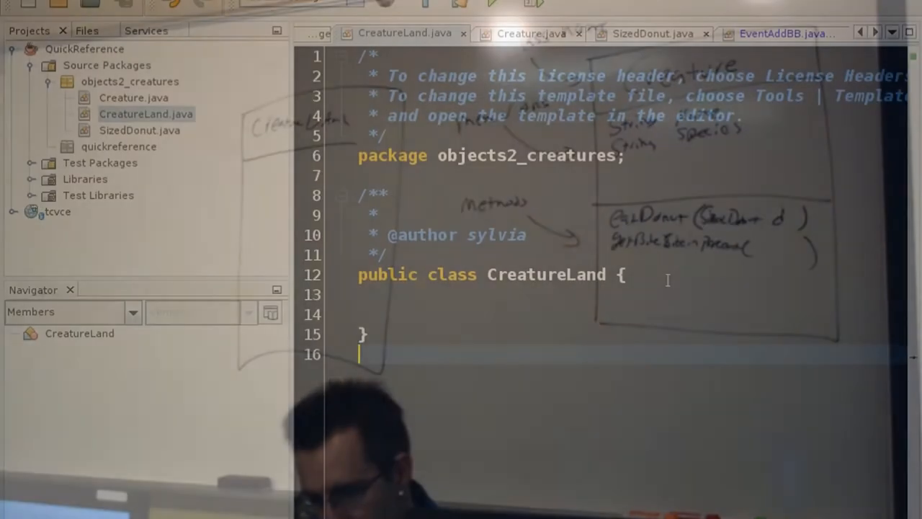
Expand the psvm shorthand into an empty main method in CreatureLand
text(psvk)
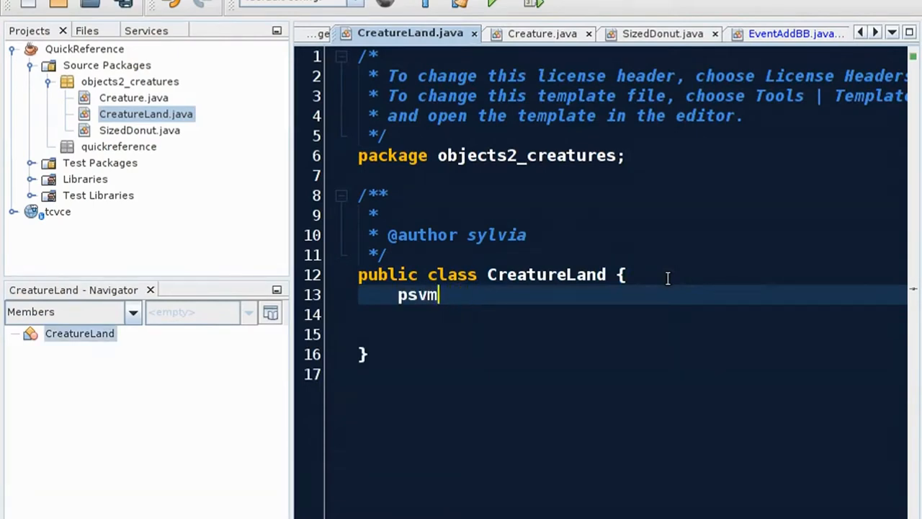
key(Tab)
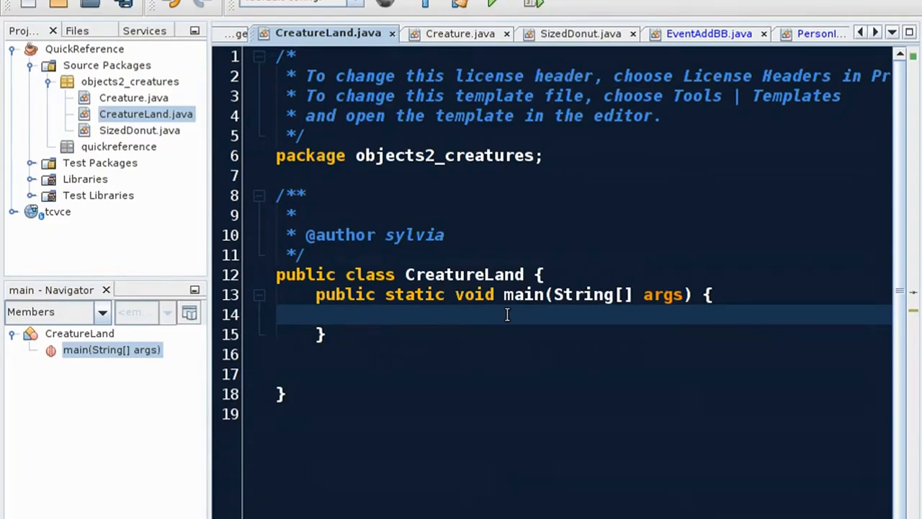
text(String)
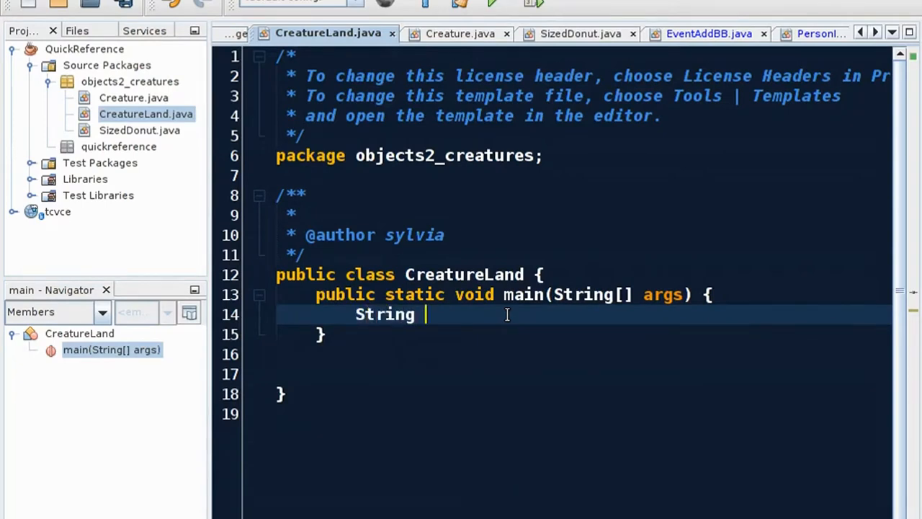
text(name =)
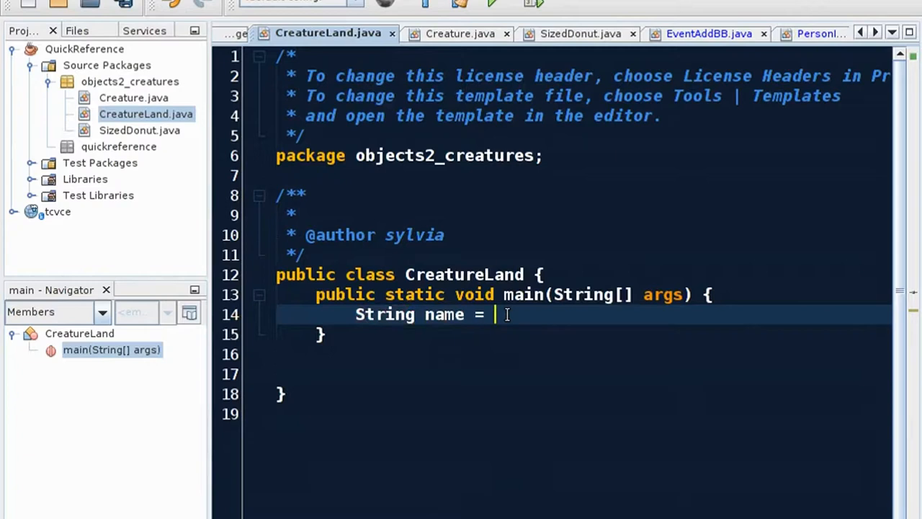
text("e)
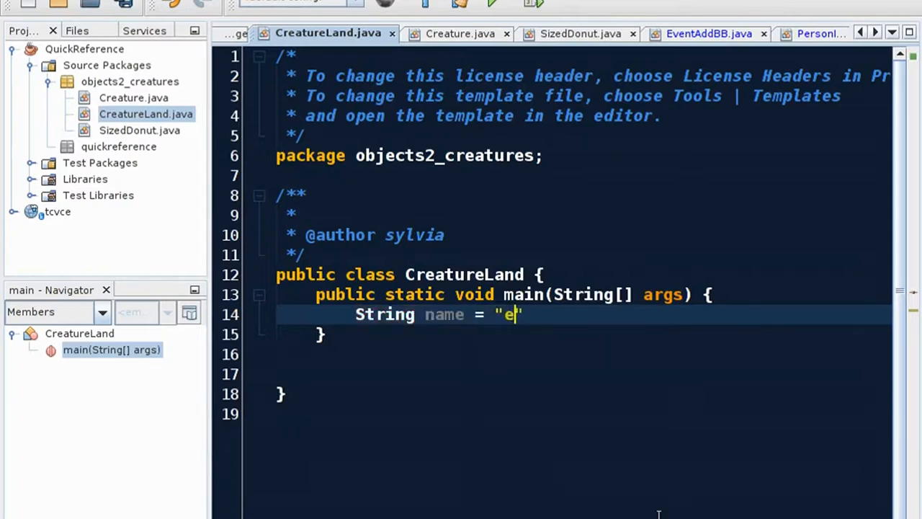
text(Test name)
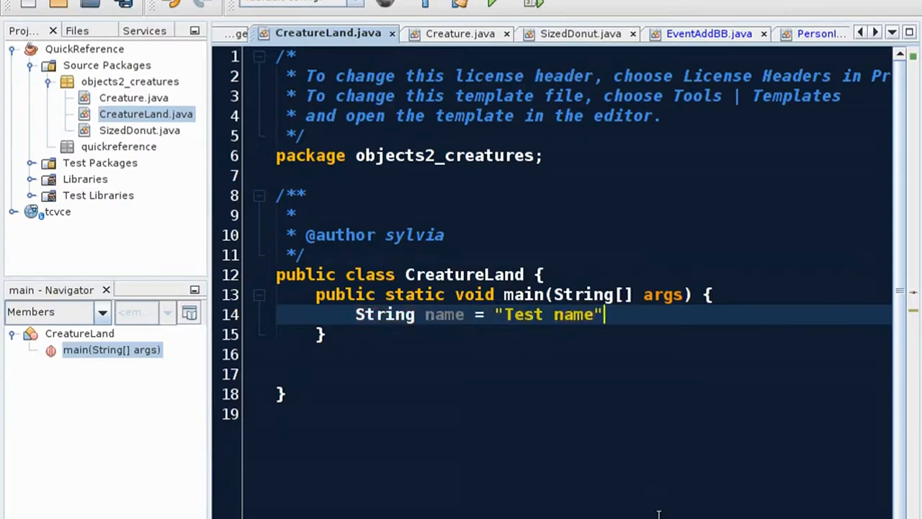
text(;)
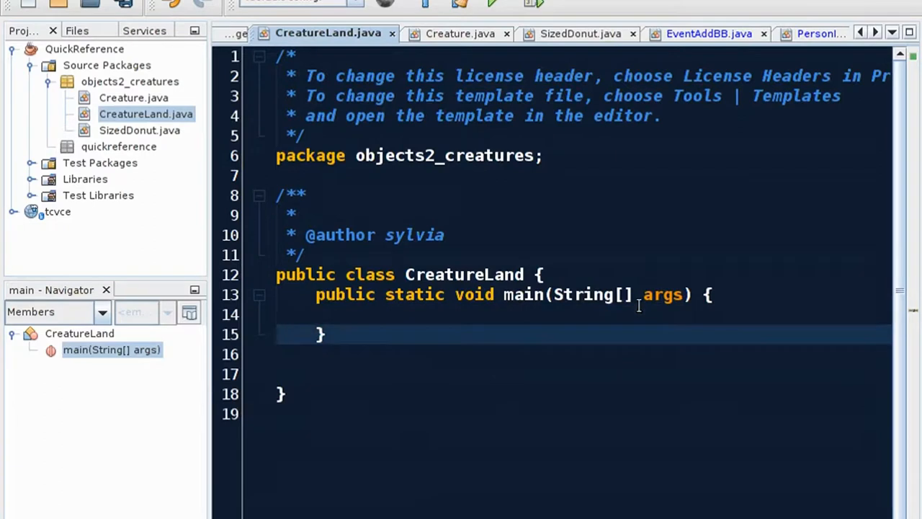
Declare 'Creature penguin' under the comment '// make a pointer variable'
text(Creature)
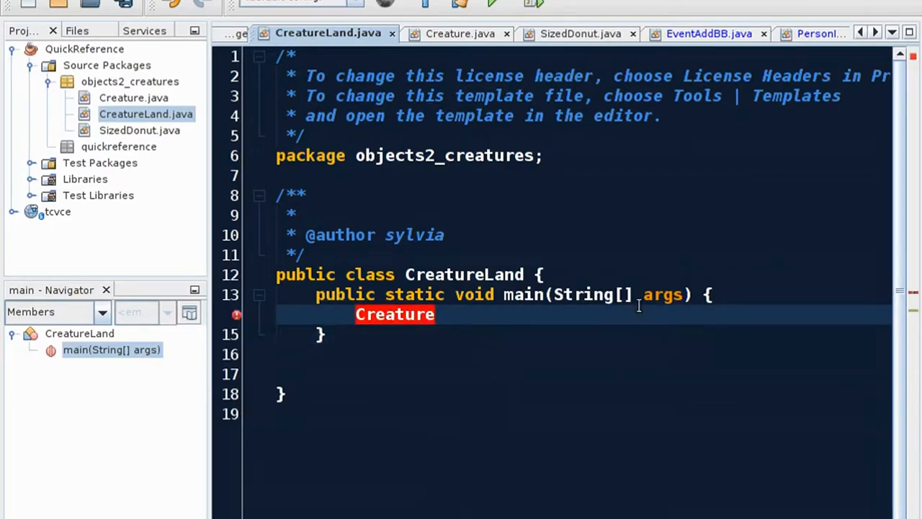
text(pengui)
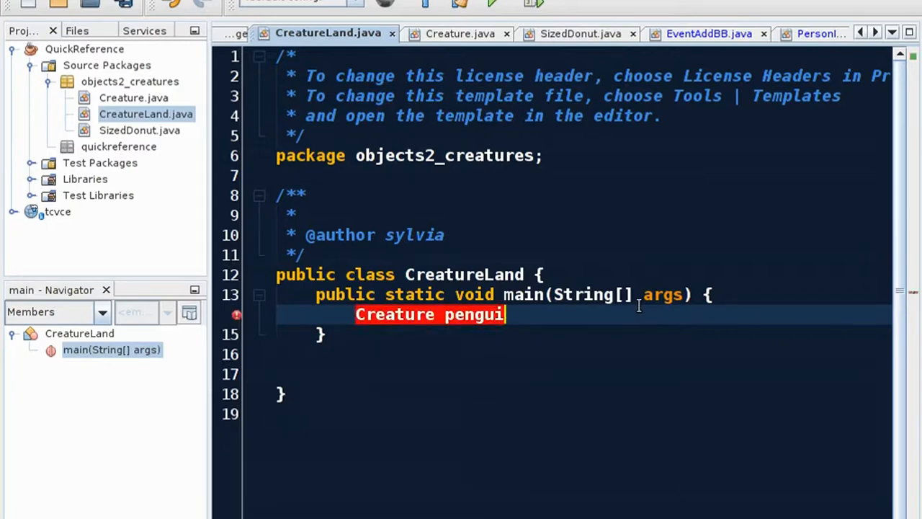
text(n;)
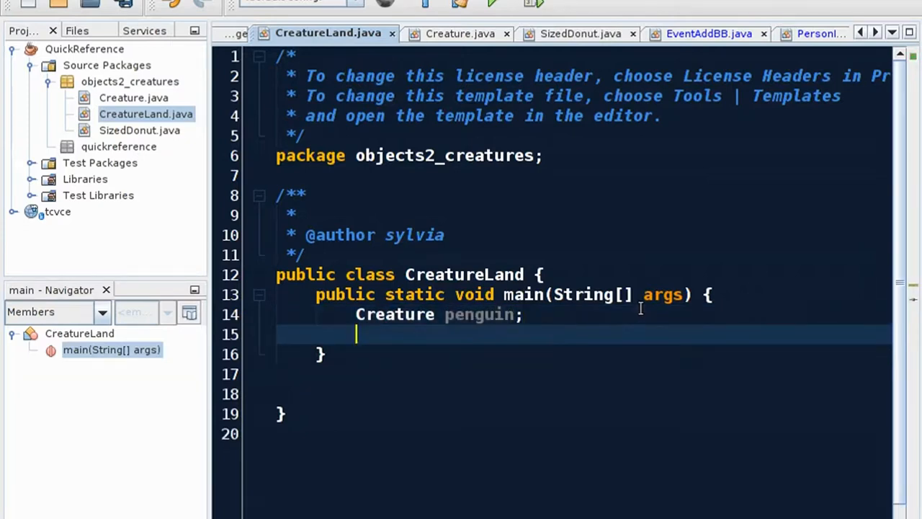
text(// make a)
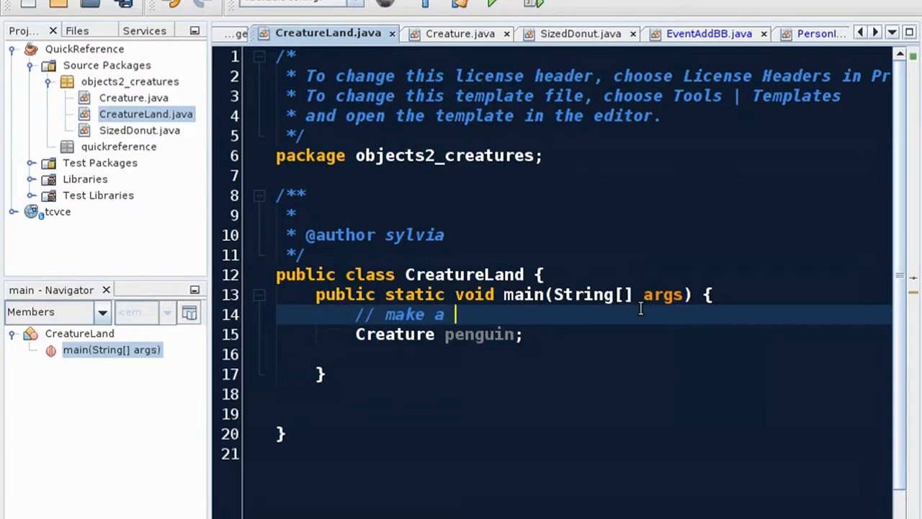
text(pointer variable)
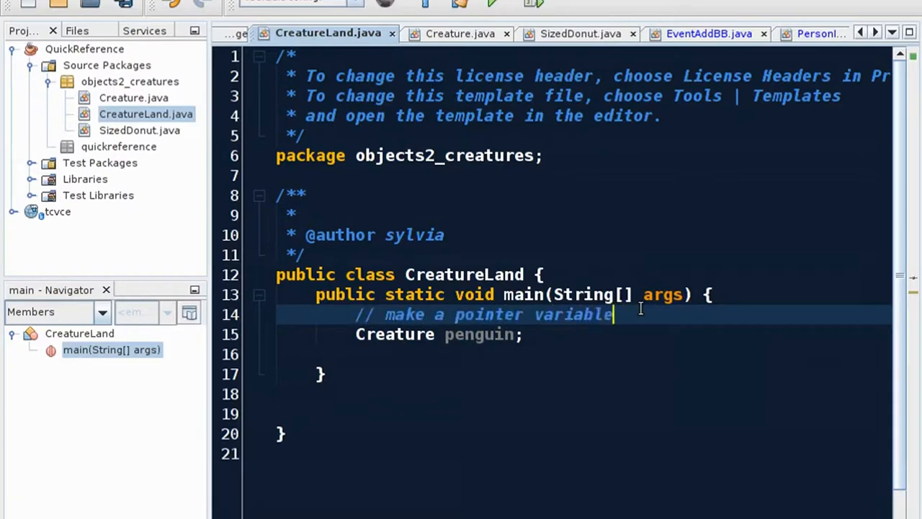
text(pen)
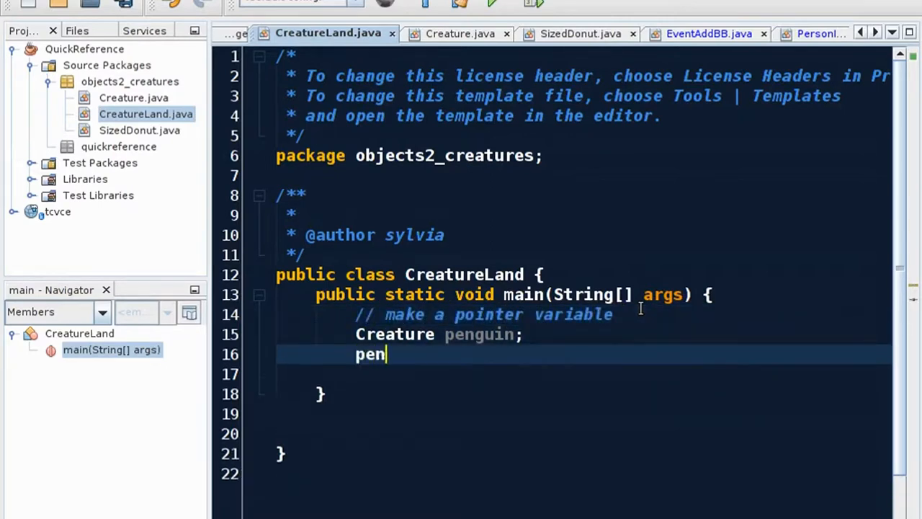
text(guin =)
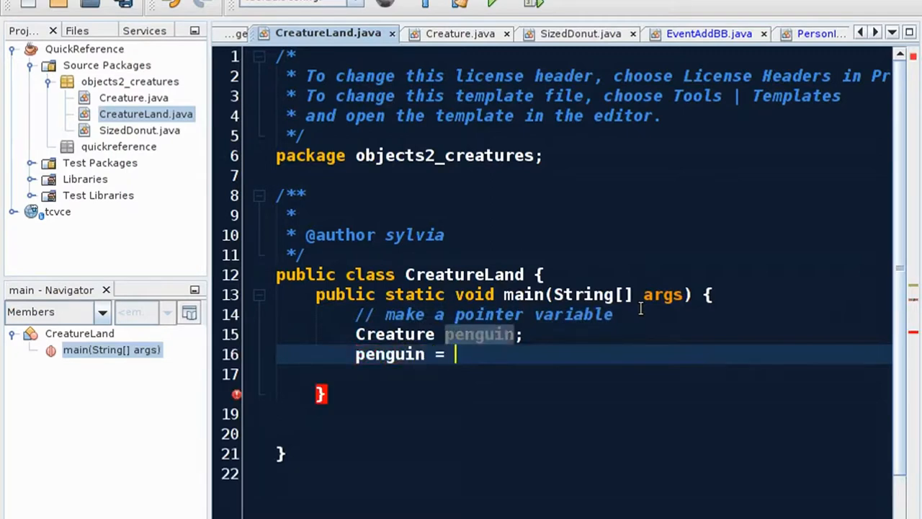
Assign penguin = new Creature(); and begin the next penguin statement
text(new)
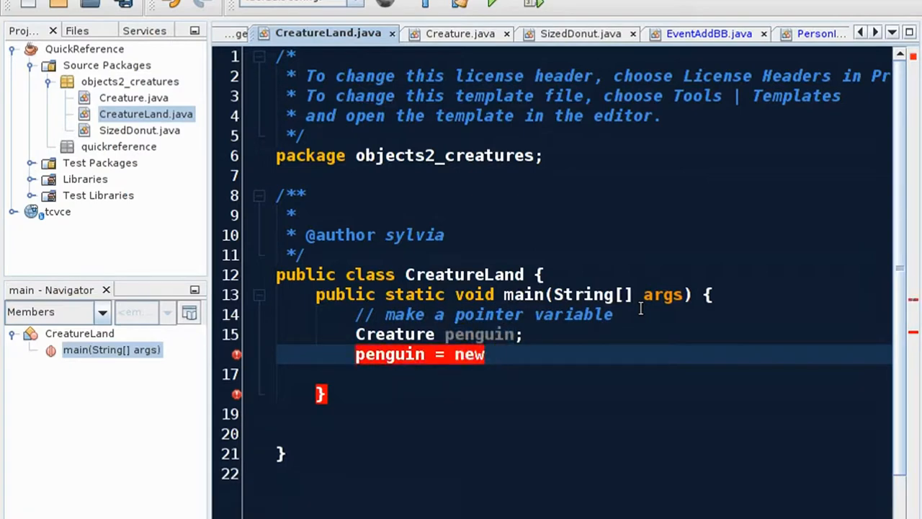
text(C)
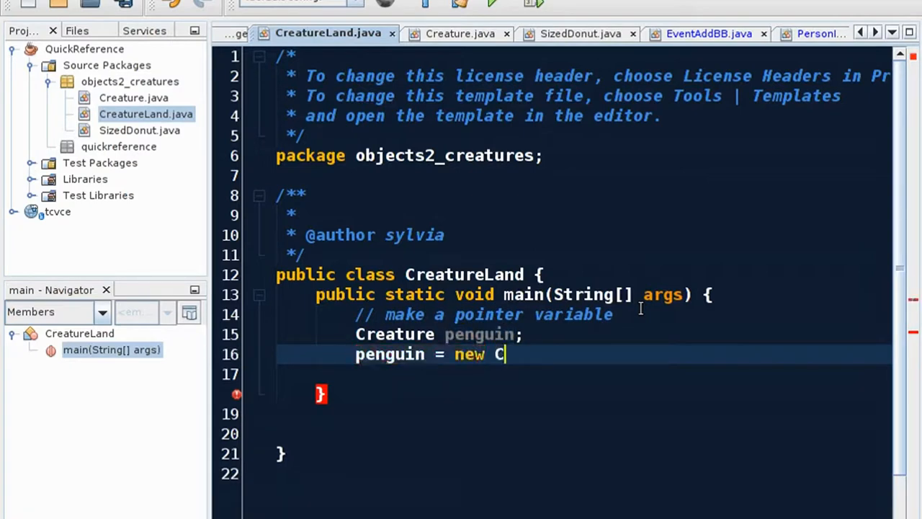
text(reature)
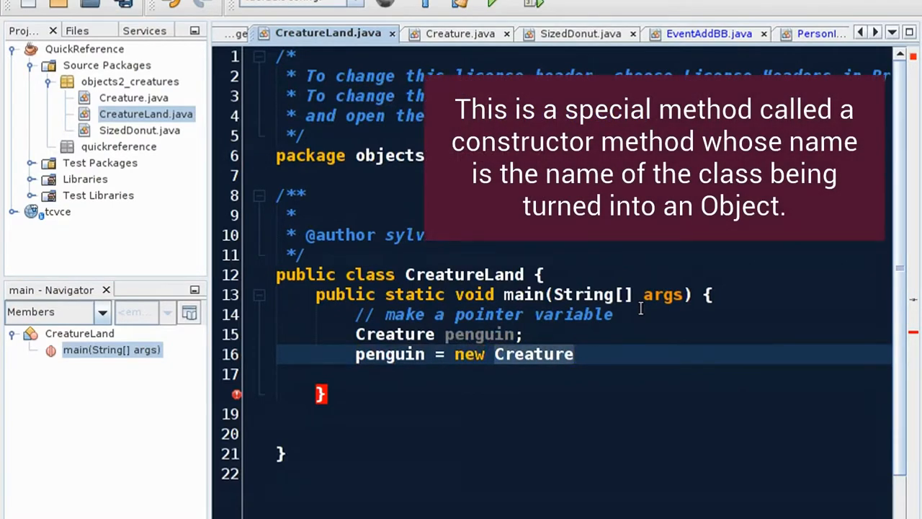
text(())
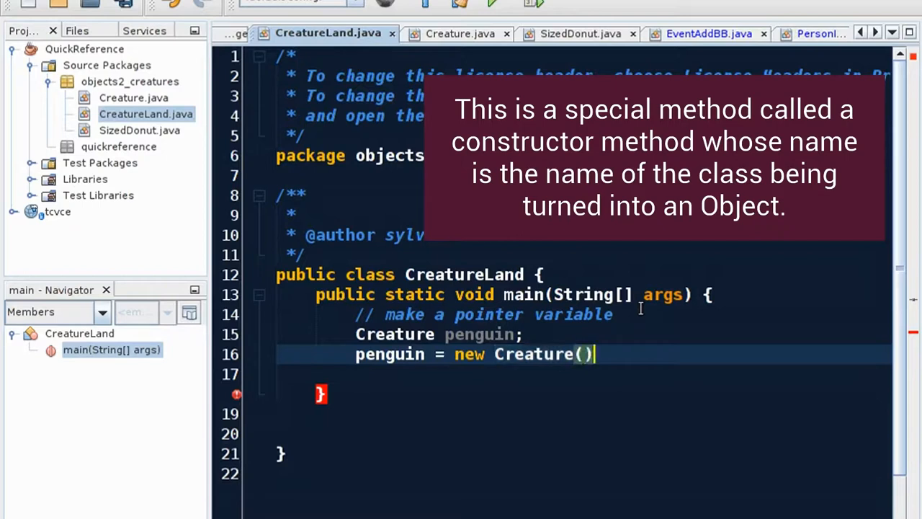
text(;)
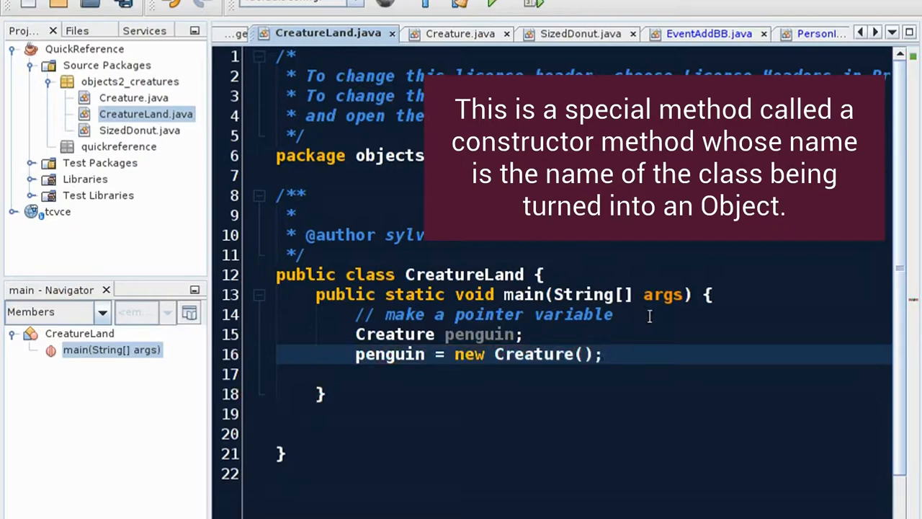
click(604, 354)
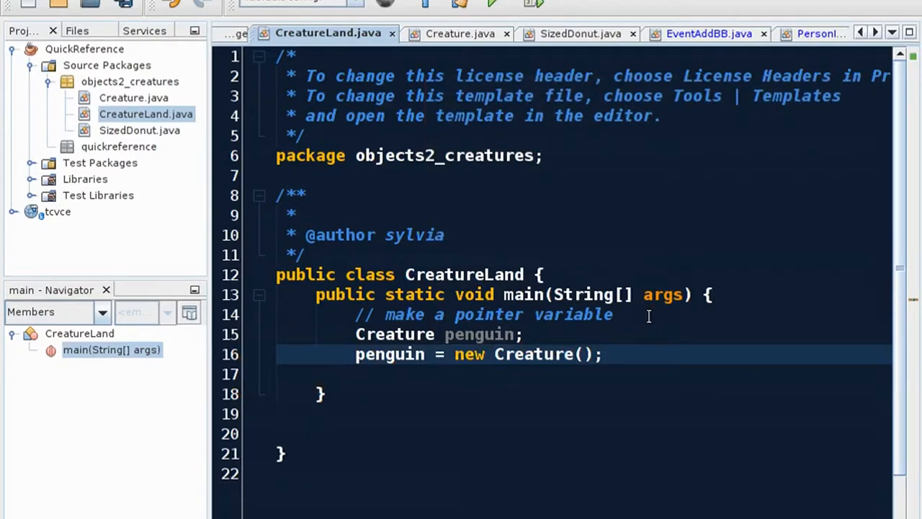
click(602, 354)
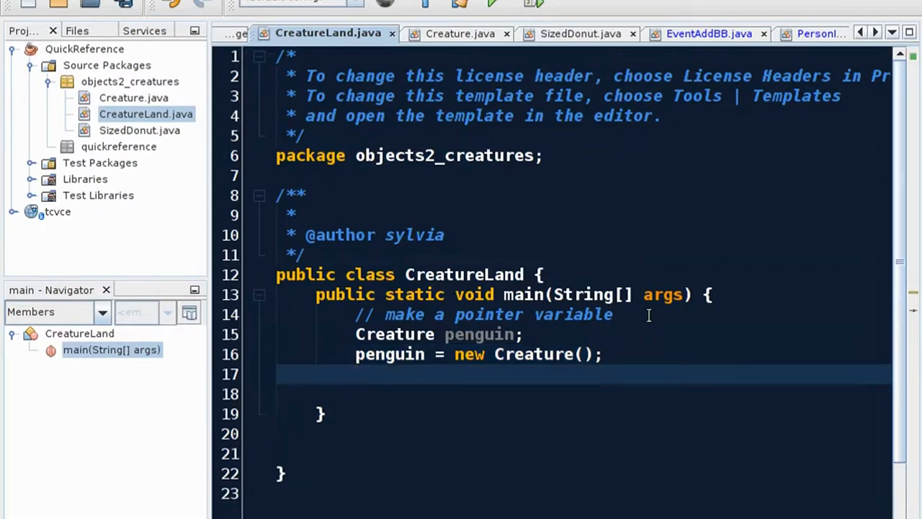
text(penguin)
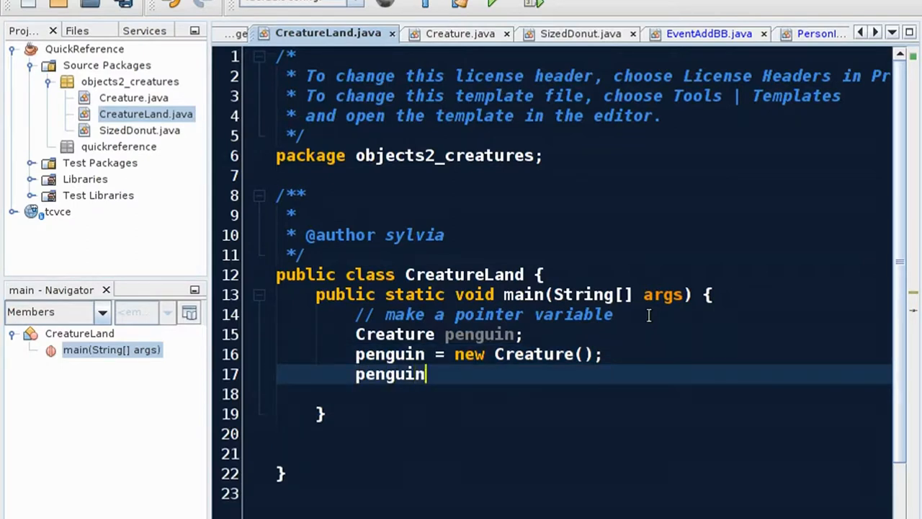
text(.name =)
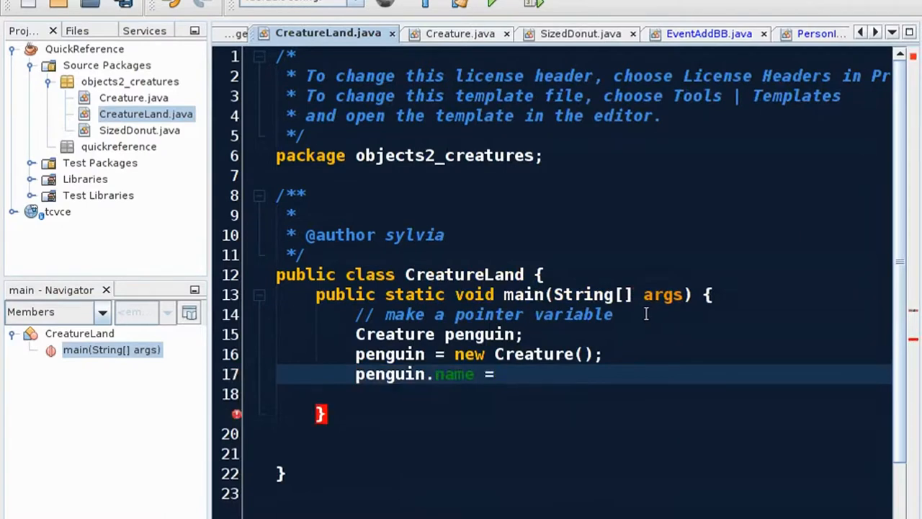
Set penguin's name to "Pablo" and species to "Emporer Penguin" under a 'writing member variable values' comment
text("pa)
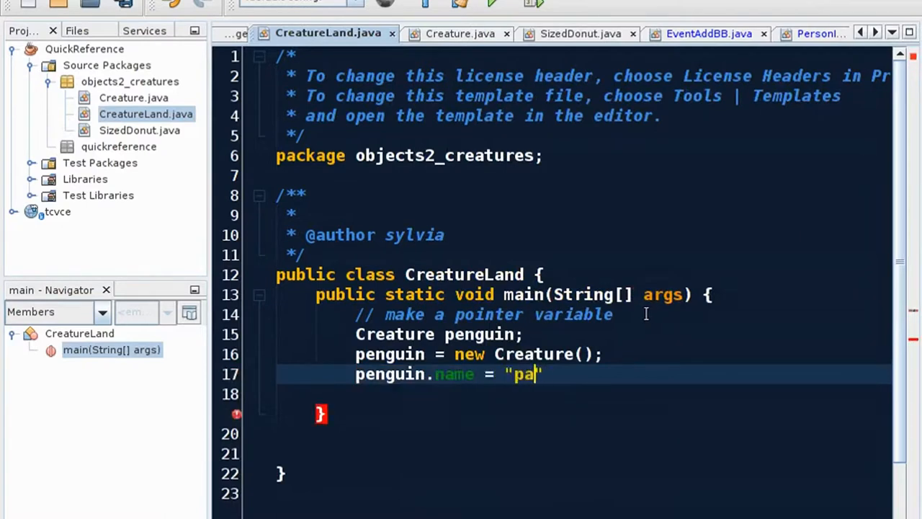
text(blo)
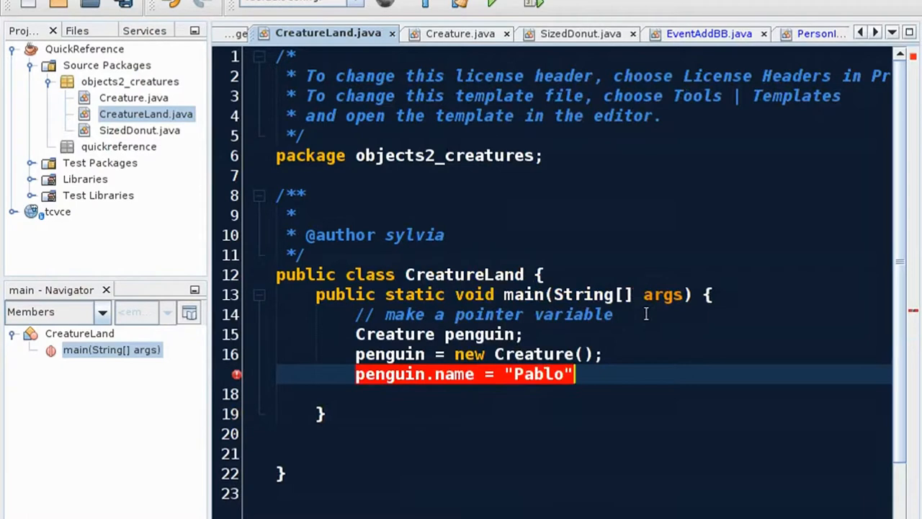
text(;)
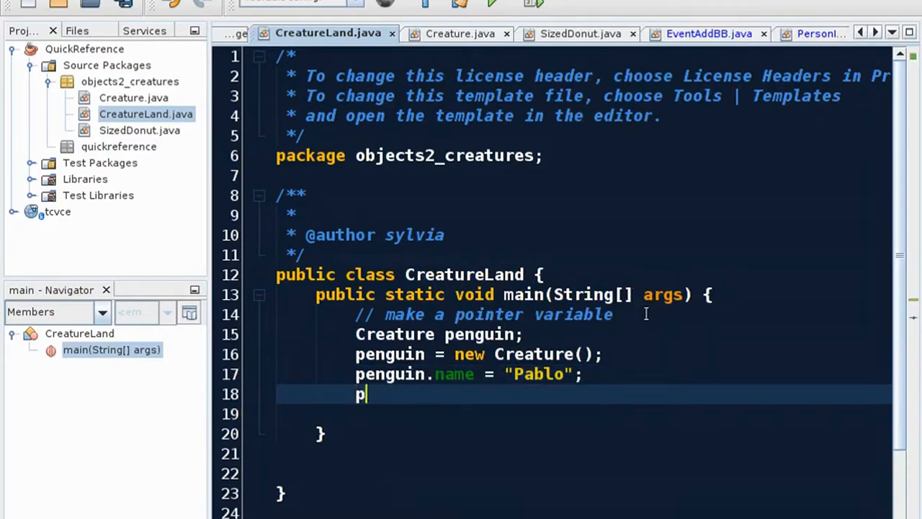
text(enguin.)
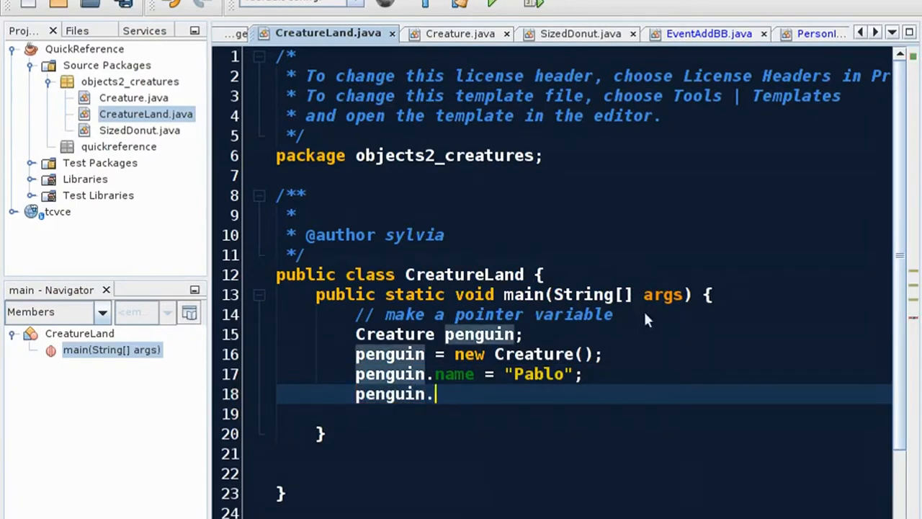
text(species)
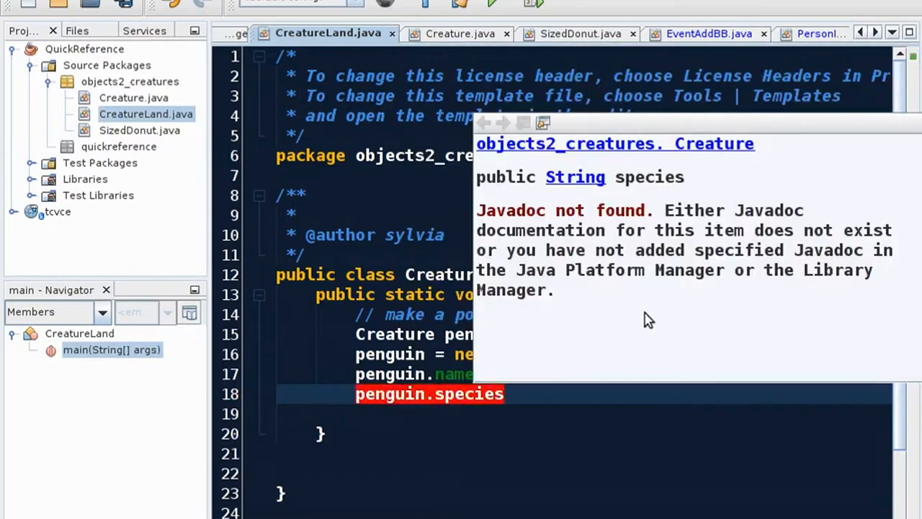
text(= "")
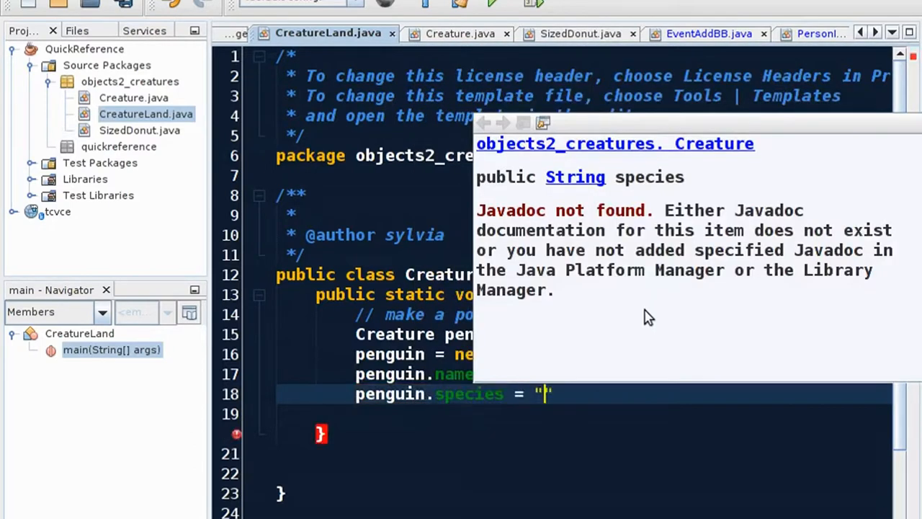
text(Emporer Penguin)
text(//)
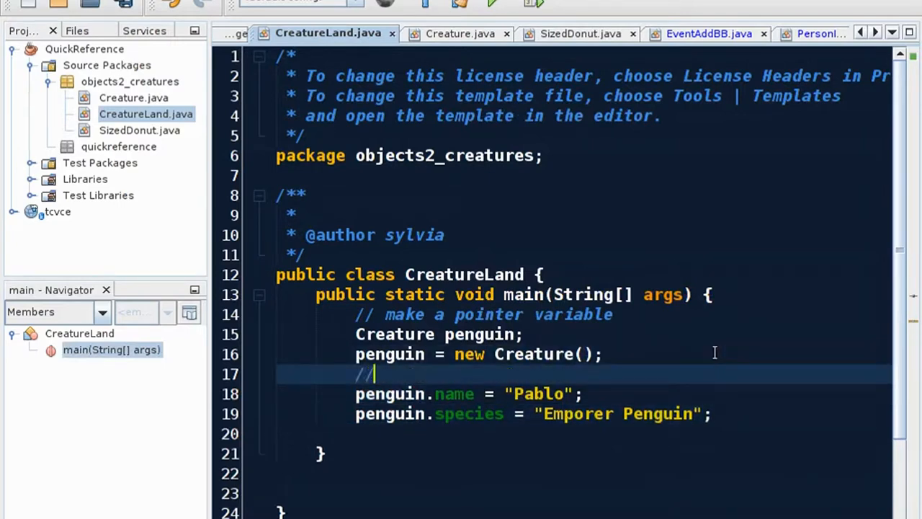
text(writing member variable values)
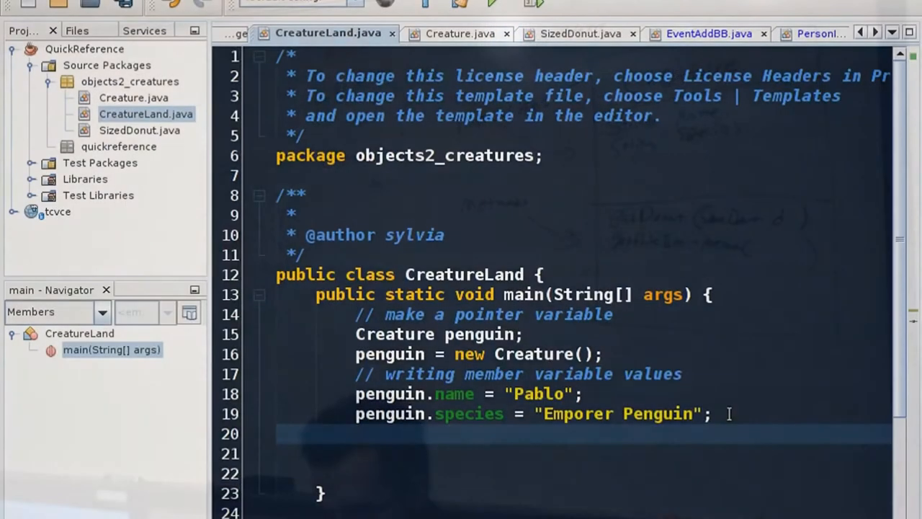
Type penguin. on line 20 and check Creature.java for available methods
text(pen)
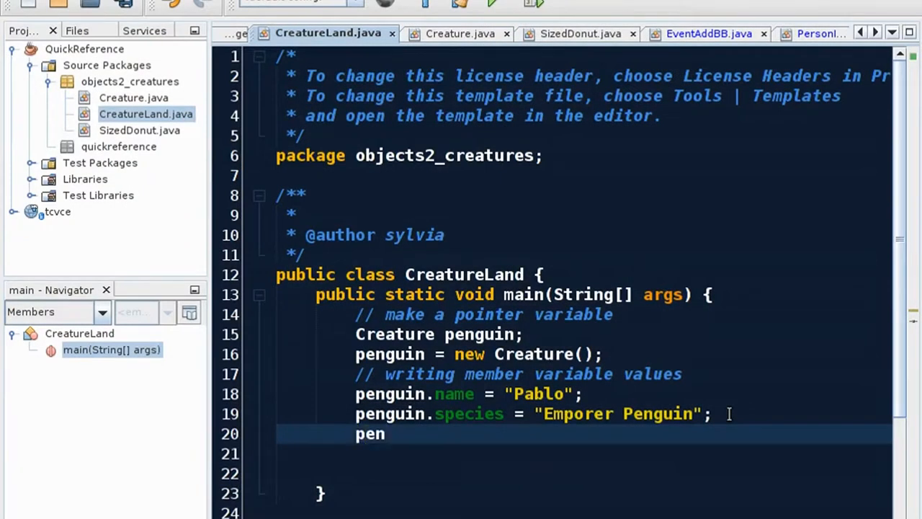
text(.)
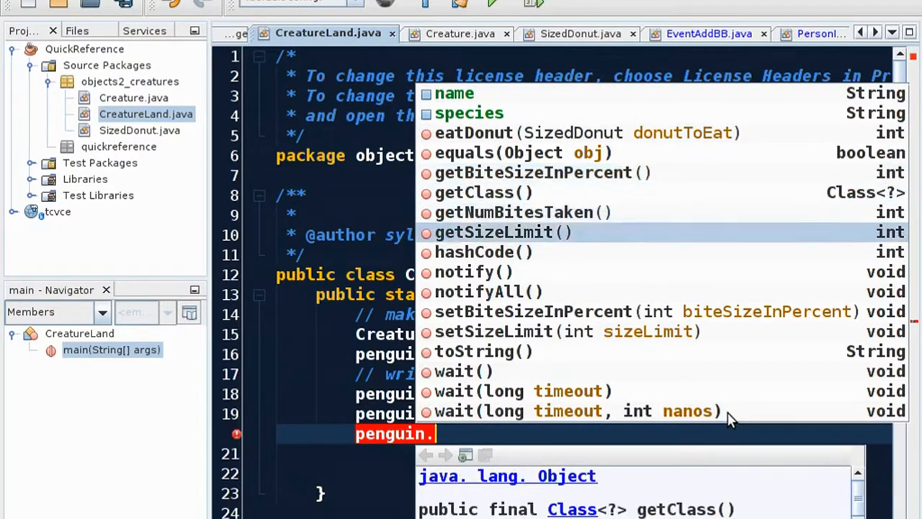
key(Escape)
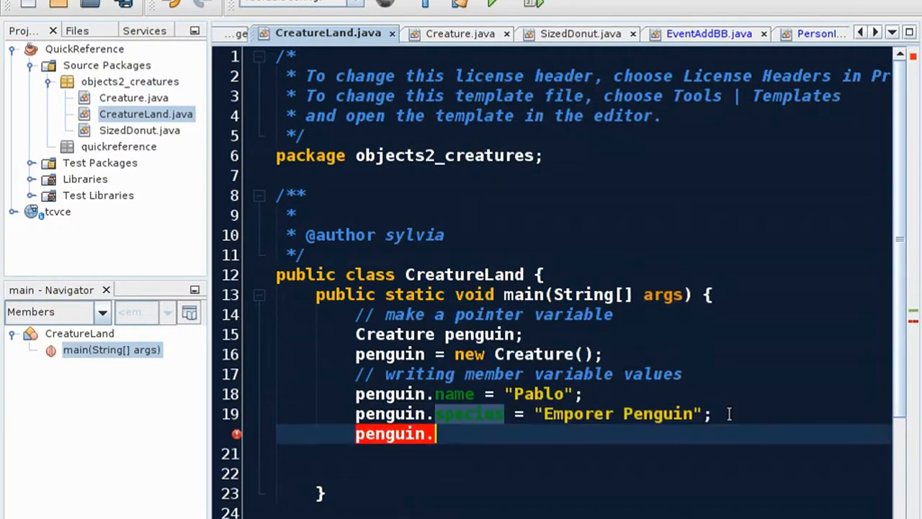
text(.)
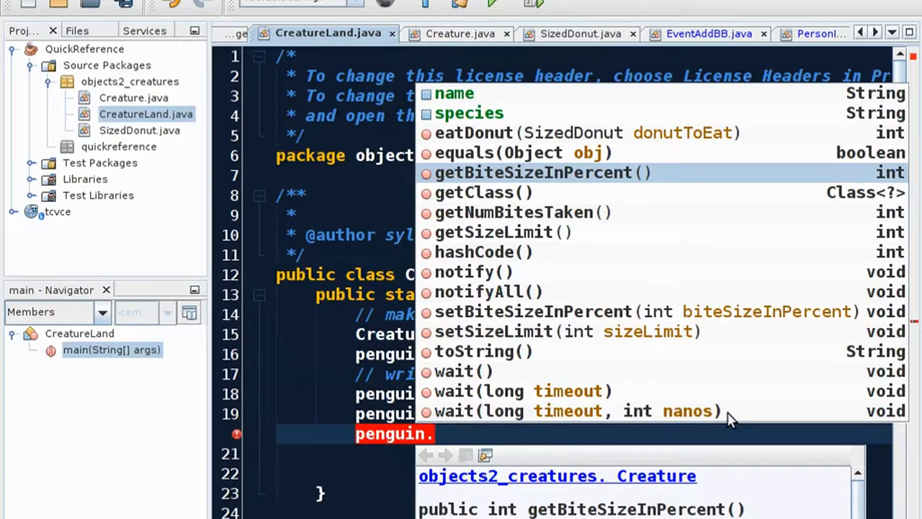
mouse_move(742, 121)
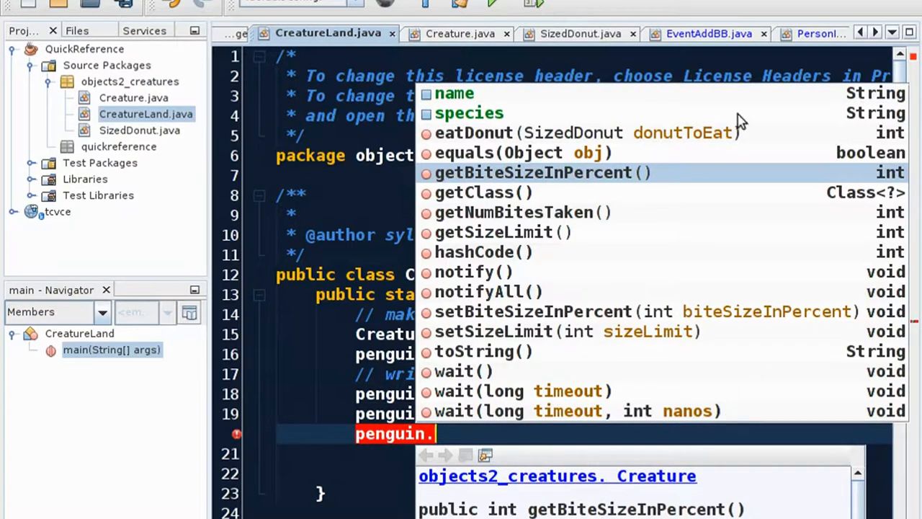
click(460, 33)
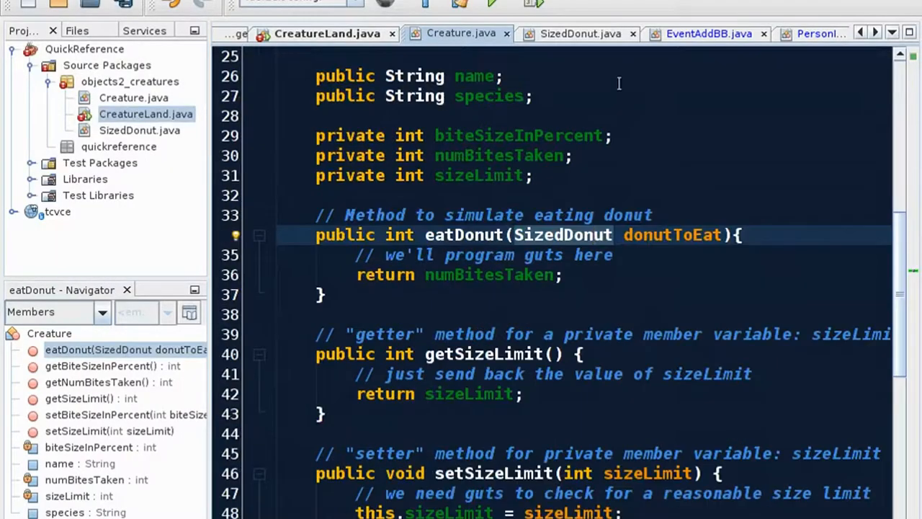
click(328, 33)
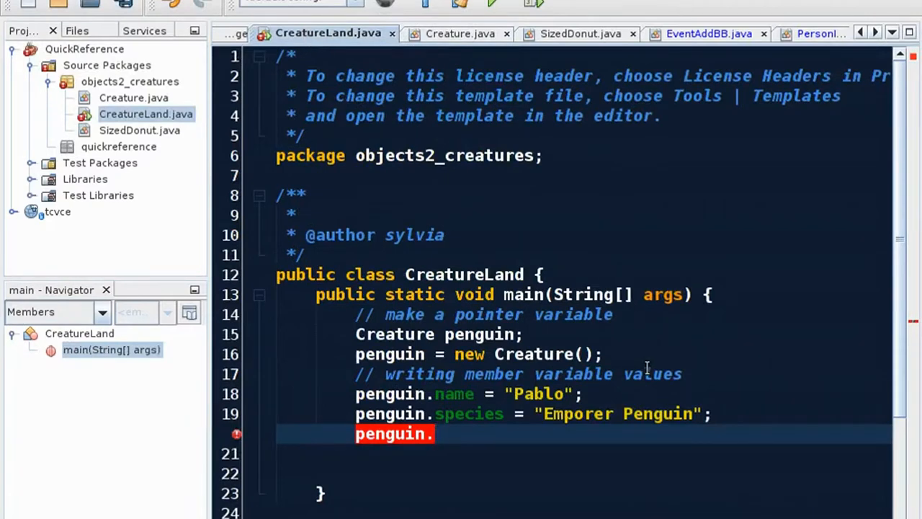
Complete line 20 as penguin.setSizeLimit(40);
text(setSizeLimit(0);)
click(584, 454)
text(p)
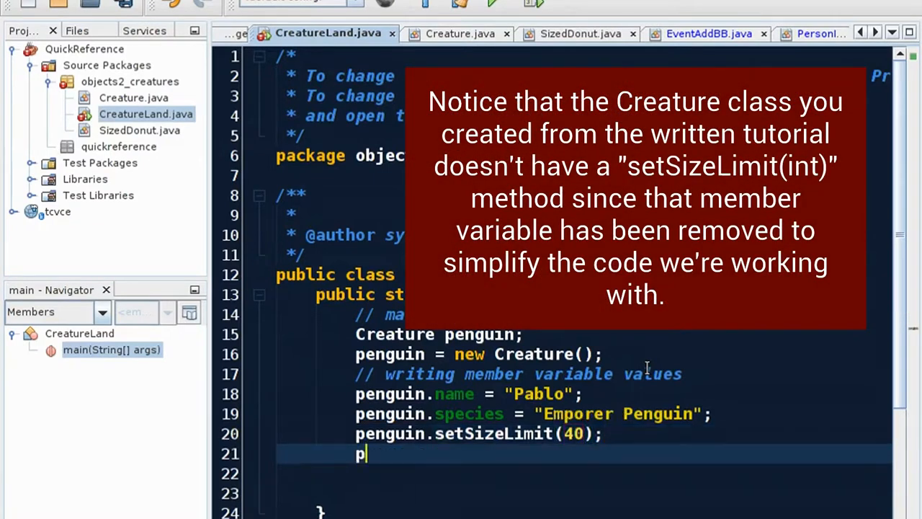
Add penguin.setBiteSizeInPercent(5); on line 21
text(.)
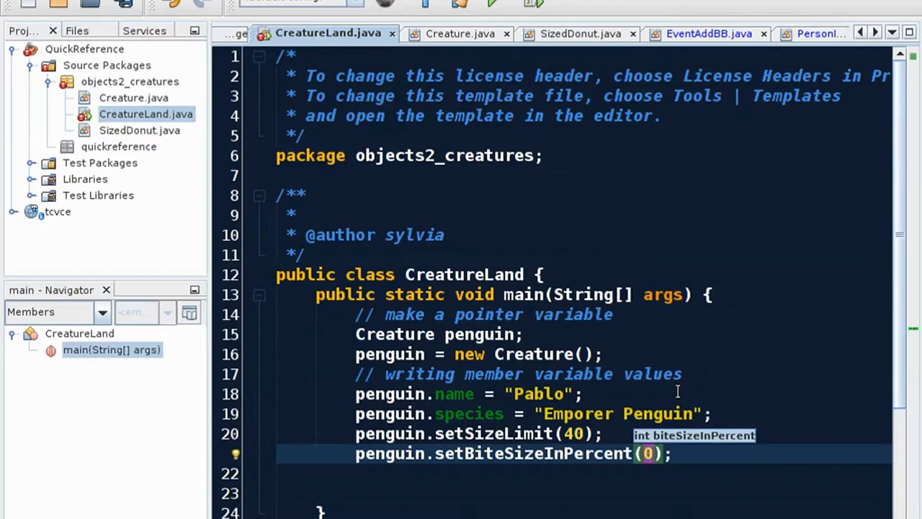
text(5)
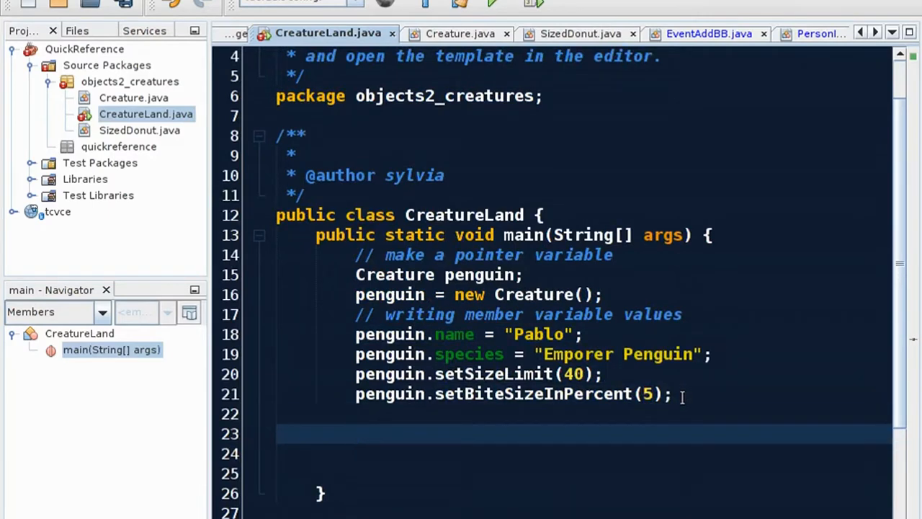
Add penguin.eatDonut(donutToEat); on line 23
click(355, 433)
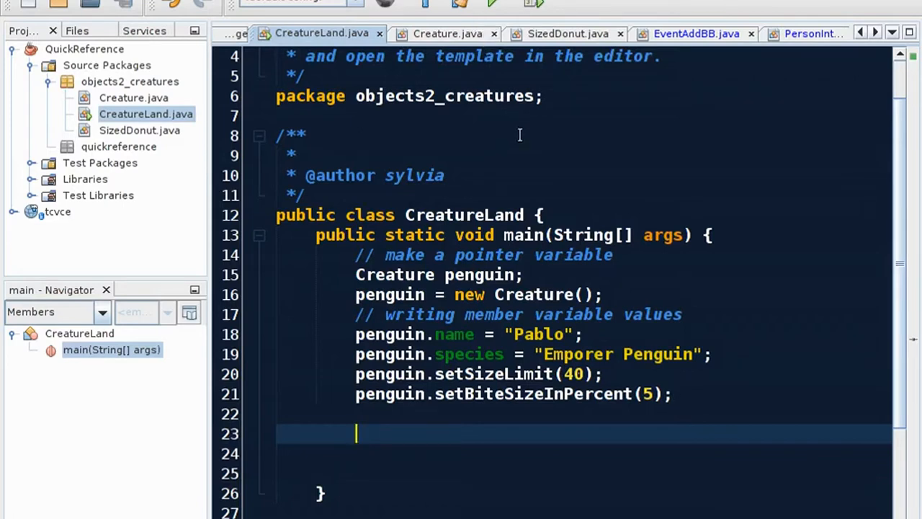
text(penguin.)
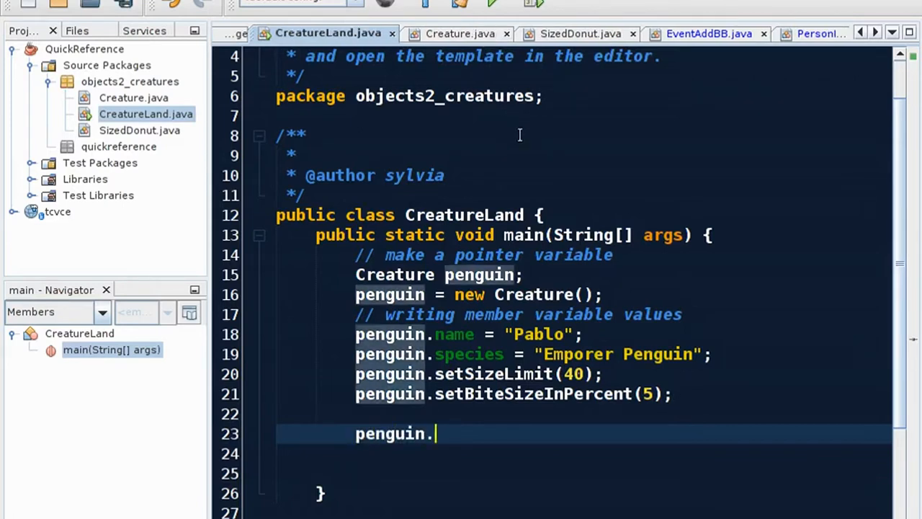
text(.)
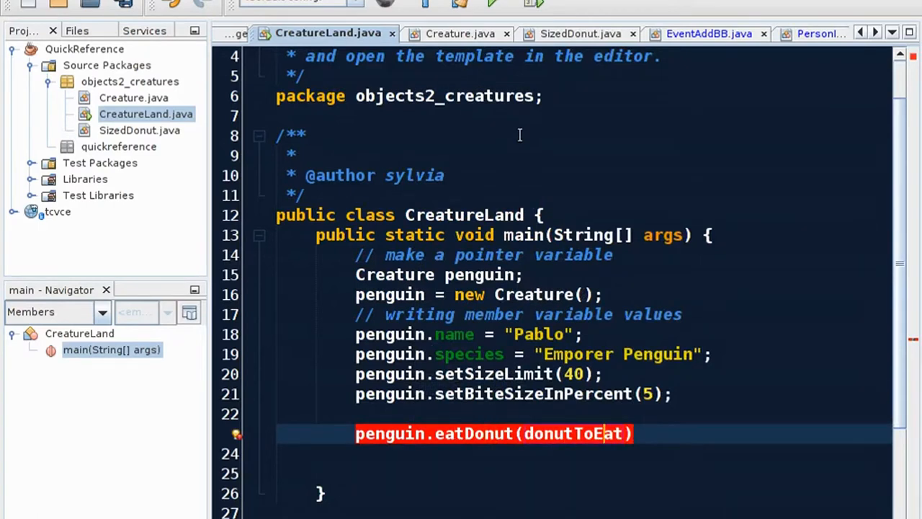
text(;)
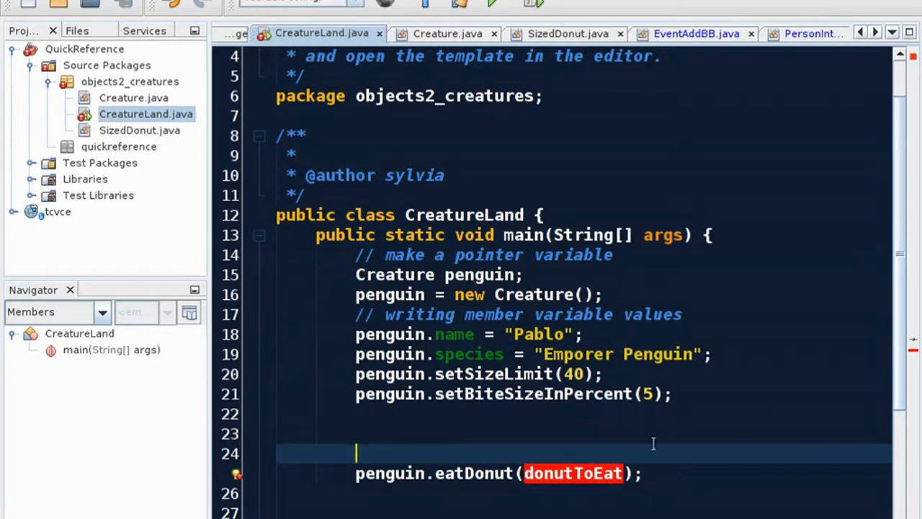
Run CreatureLand anyway and follow the CreatureLand.java:25 exception link
click(492, 5)
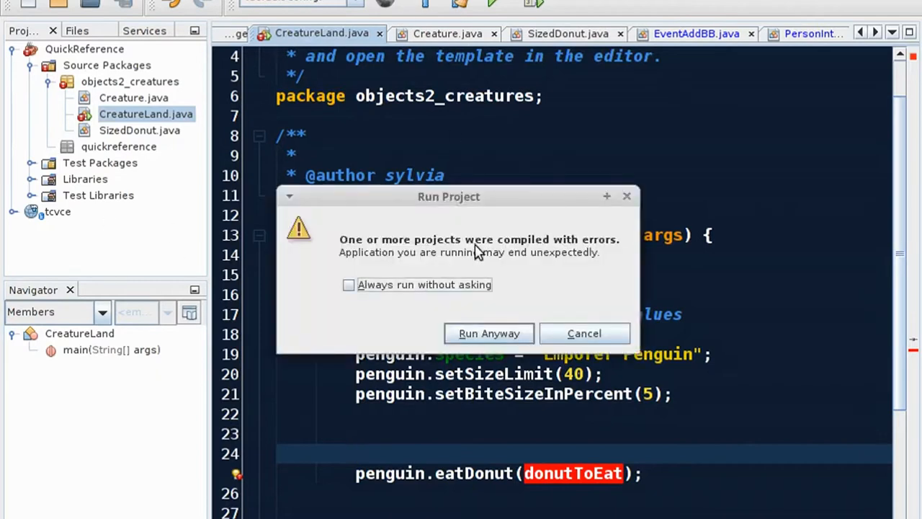
click(490, 333)
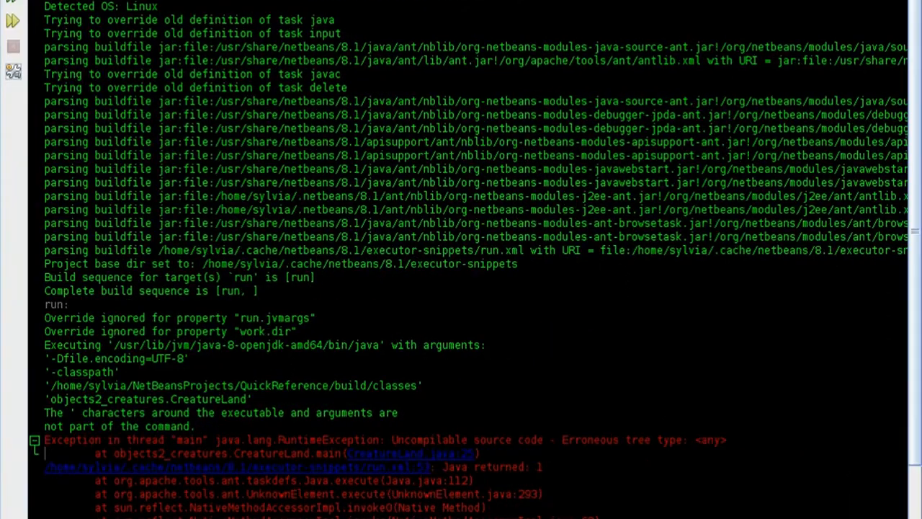
scroll(down, 3)
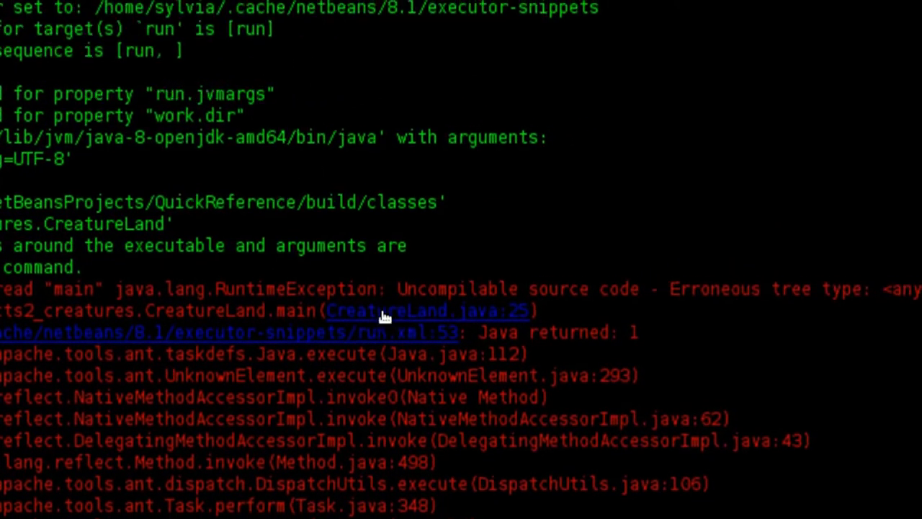
click(425, 311)
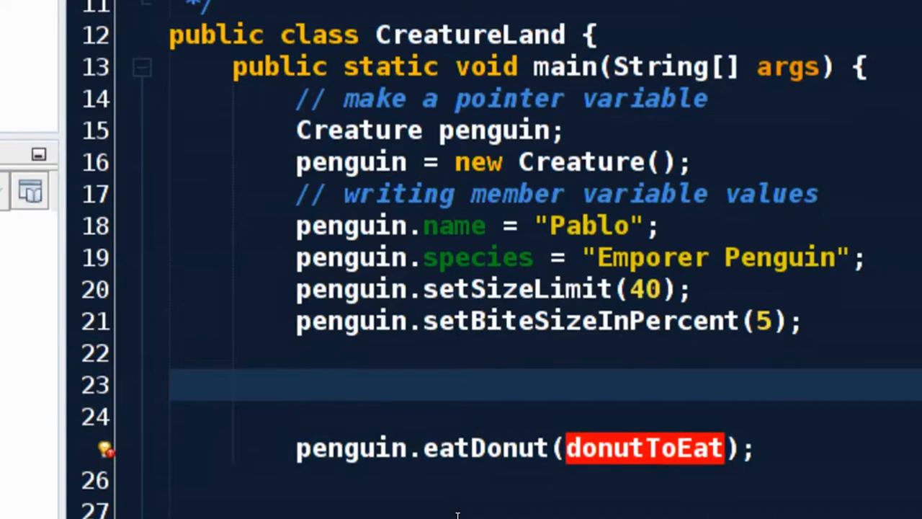
Declare 'SizedDonut donutForPenguin;' above the eatDonut call
text(Don)
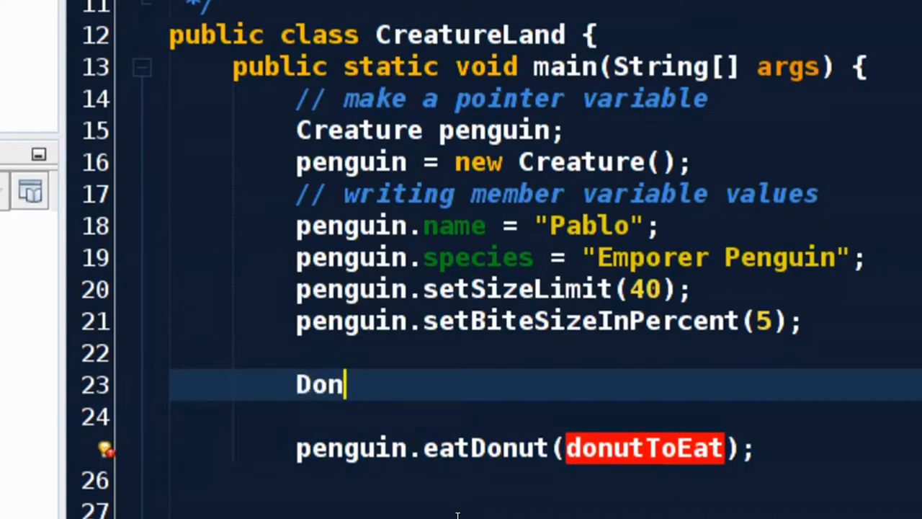
text(ut)
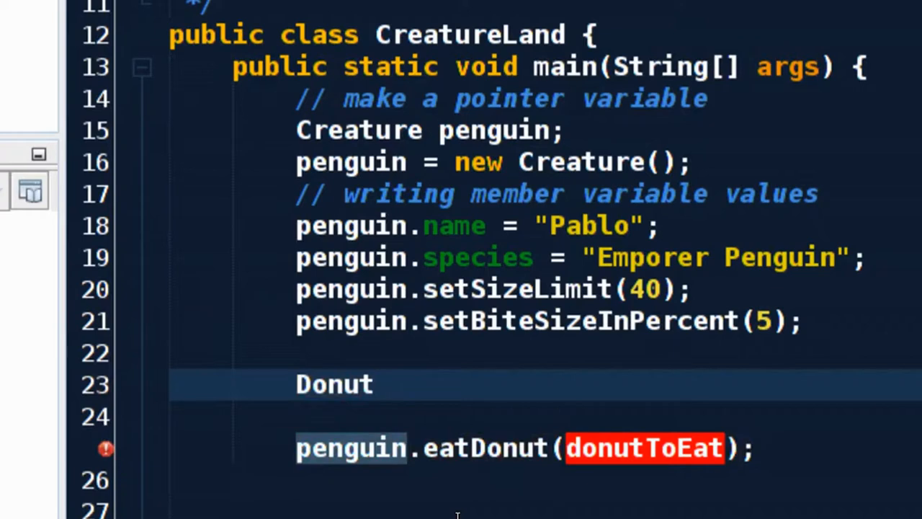
text(Siz)
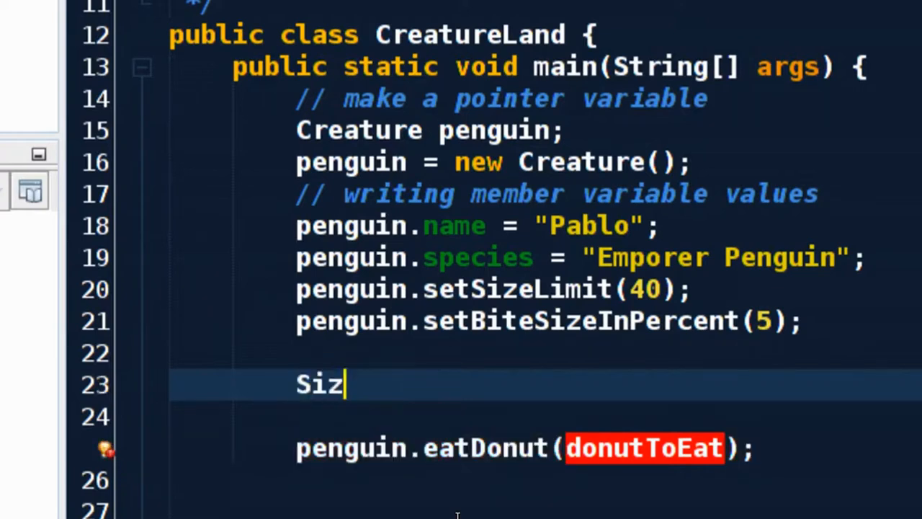
text(edDonut)
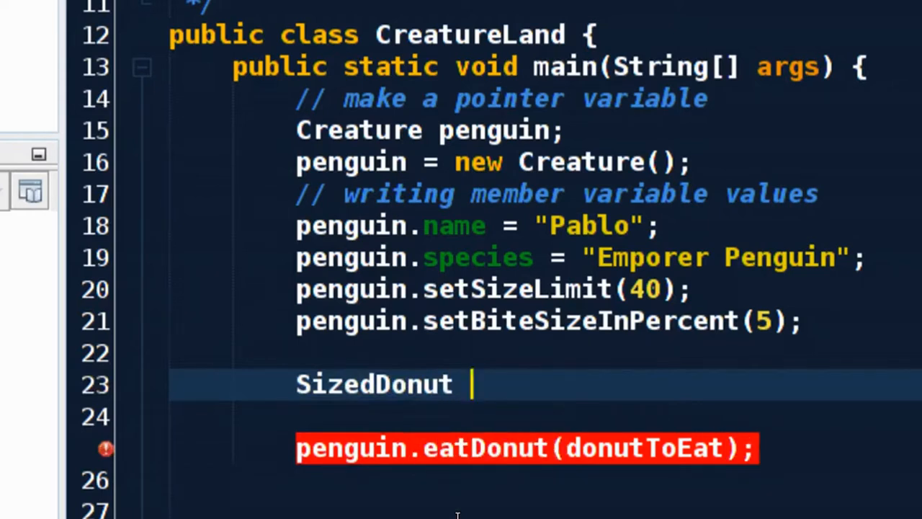
text(do)
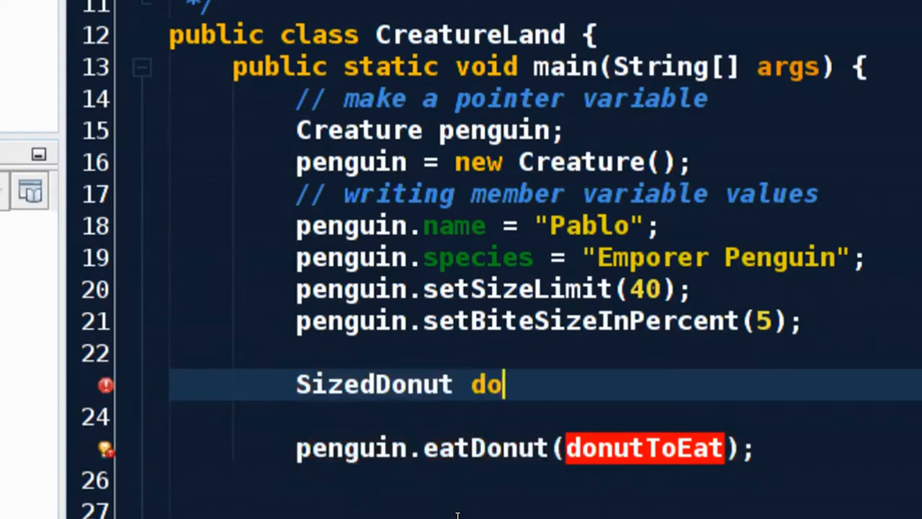
text(nutForPenguin)
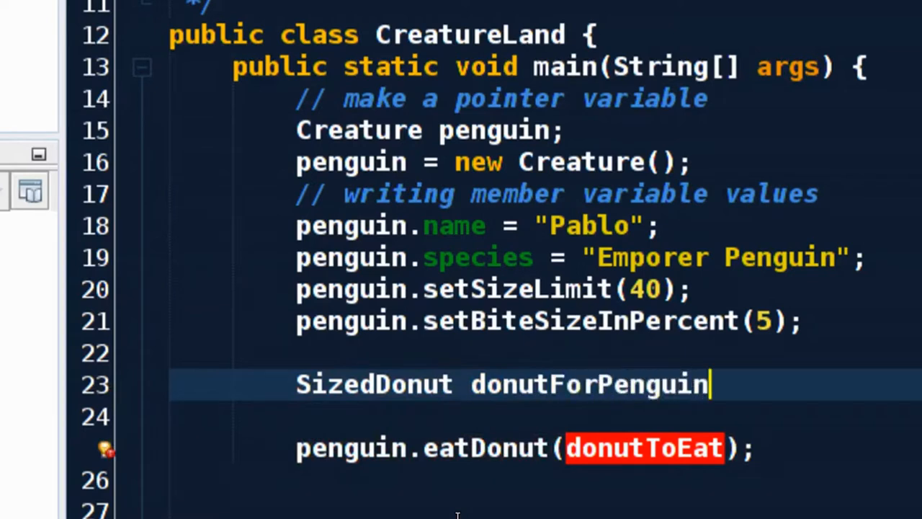
text(;)
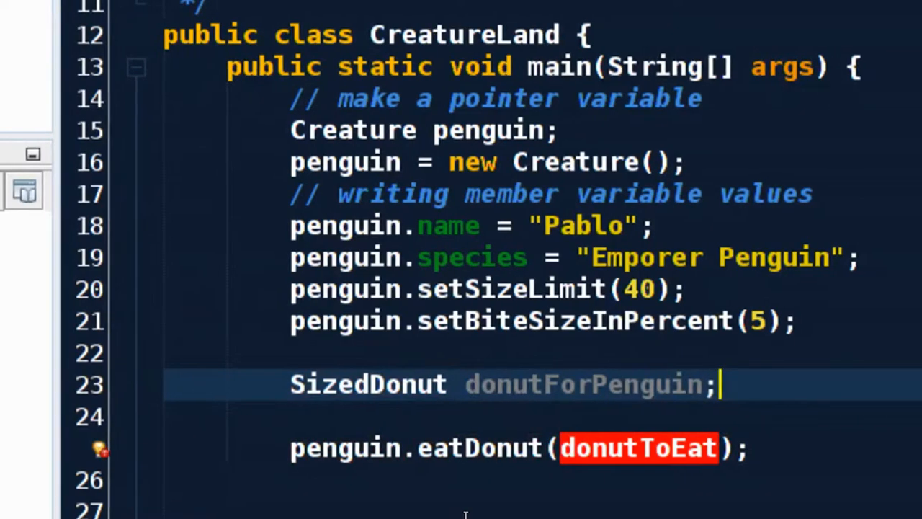
Extend the declaration to assign new SizedDonut() to donutForPenguin
key(Backspace)
text( =)
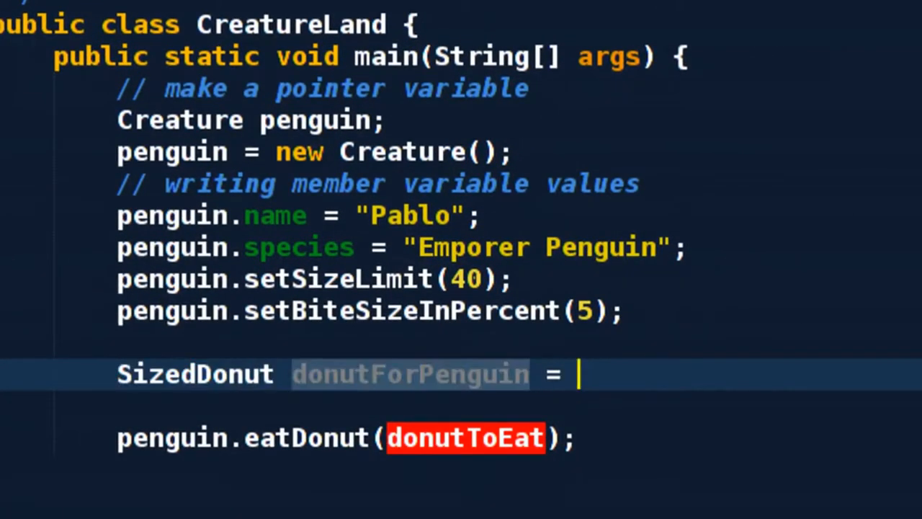
text(new)
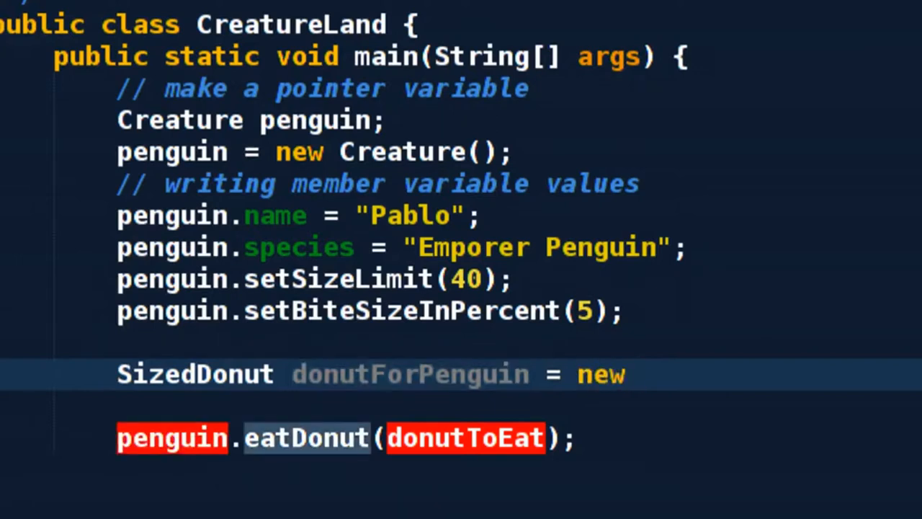
click(641, 374)
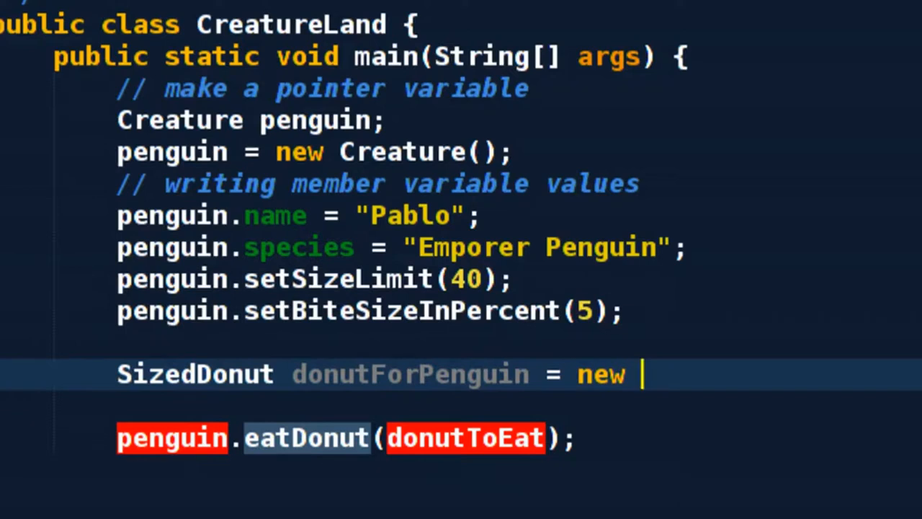
text(Si)
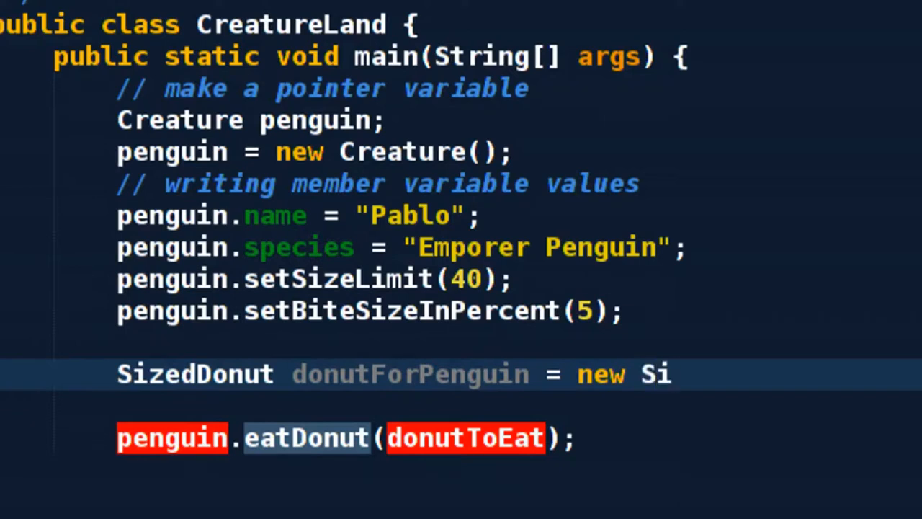
text(zedDonut())
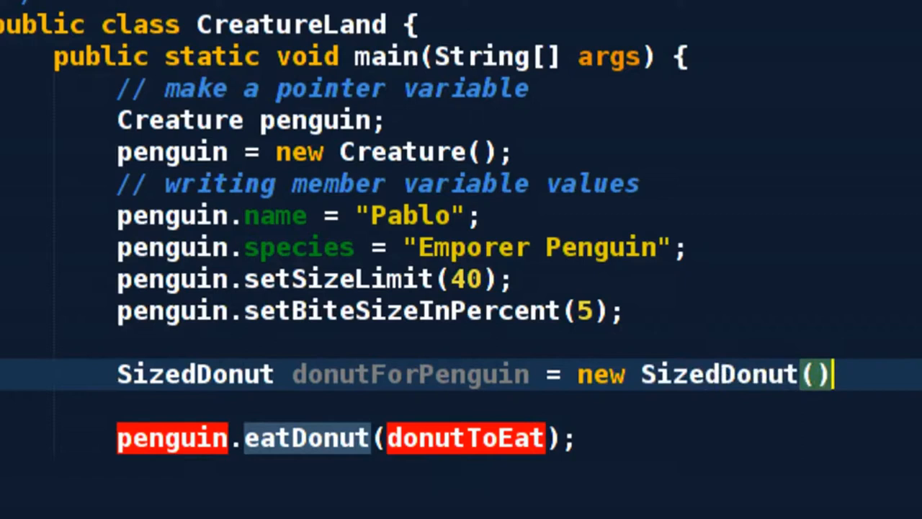
text(;)
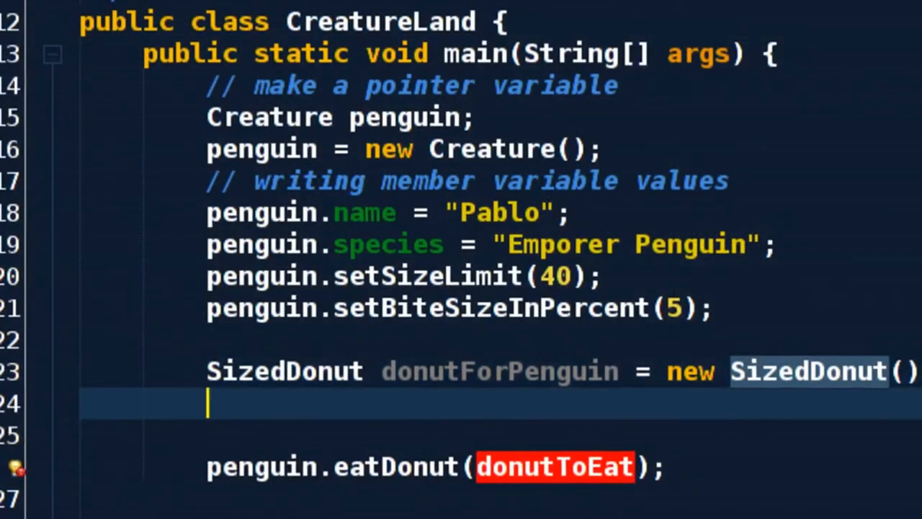
Write donutForPenguin.name = "Chole" on line 24, fixing mistyped variable names
text(s)
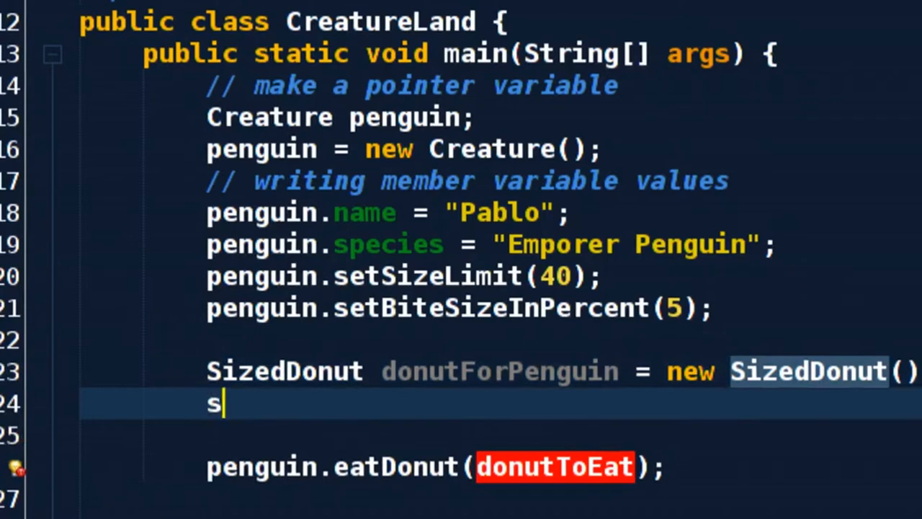
key(Backspace)
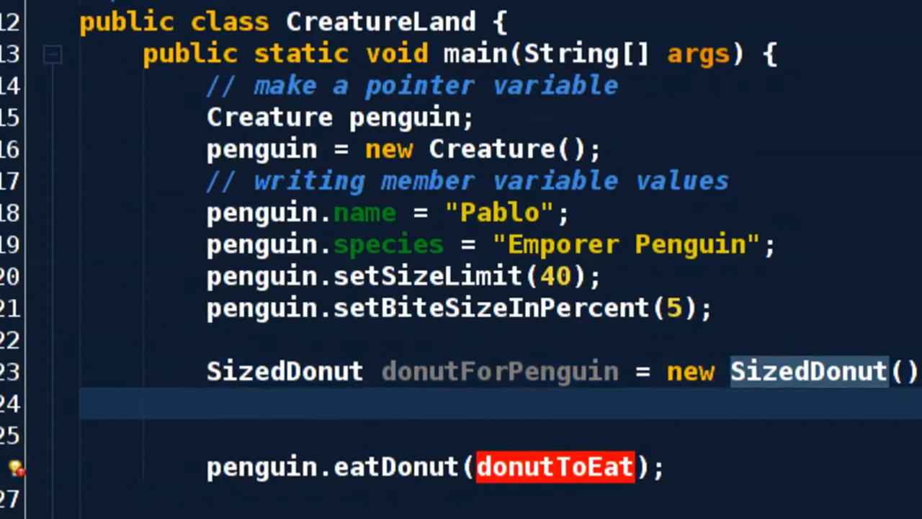
text(d)
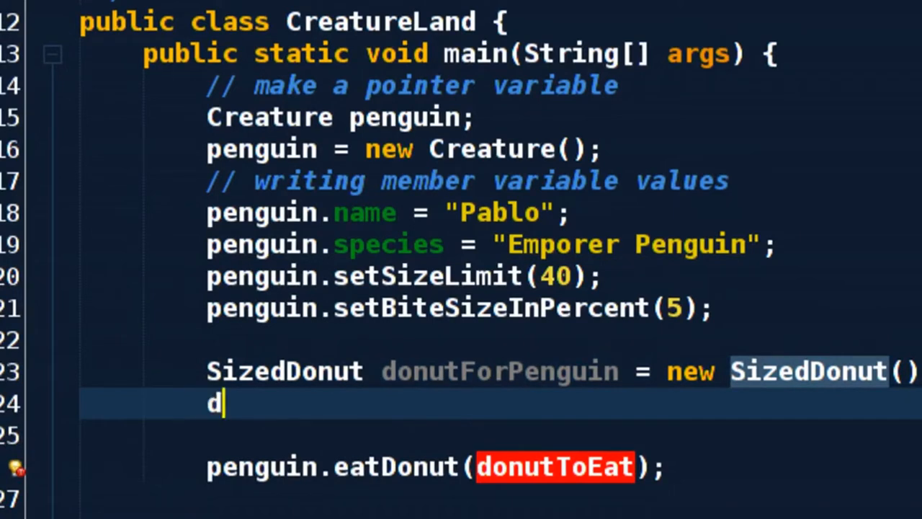
text(onutForPeng)
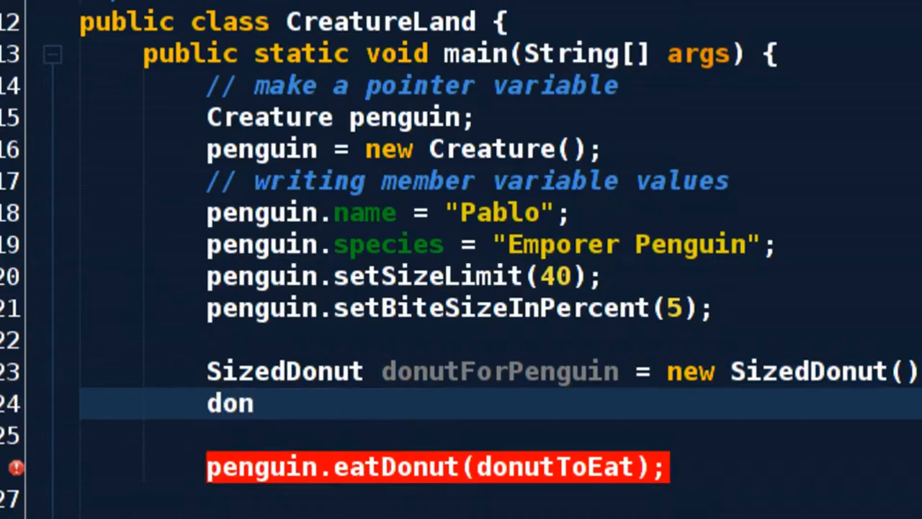
text(utForPengui)
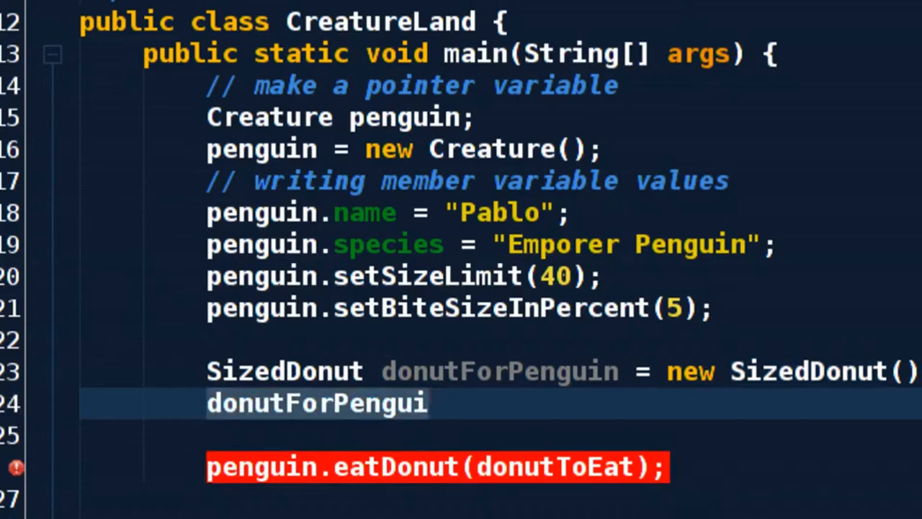
key(Backspace)
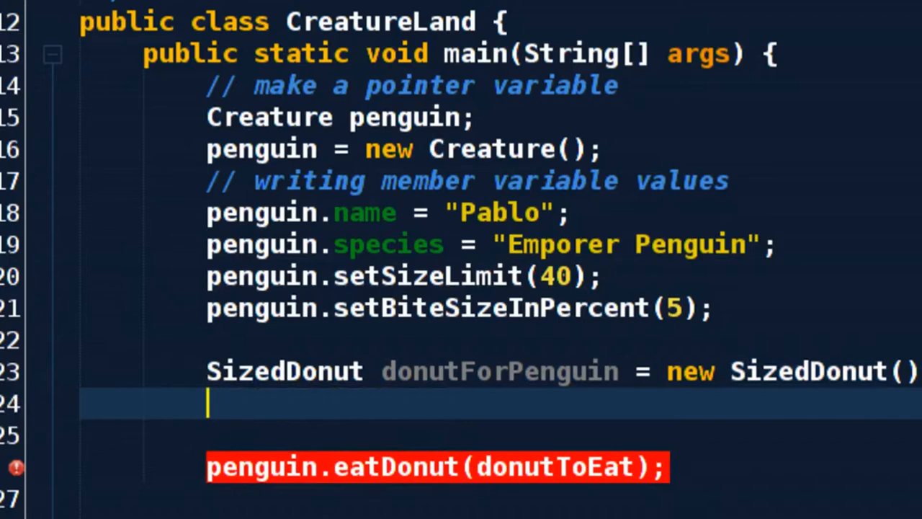
text(donutForPenguin)
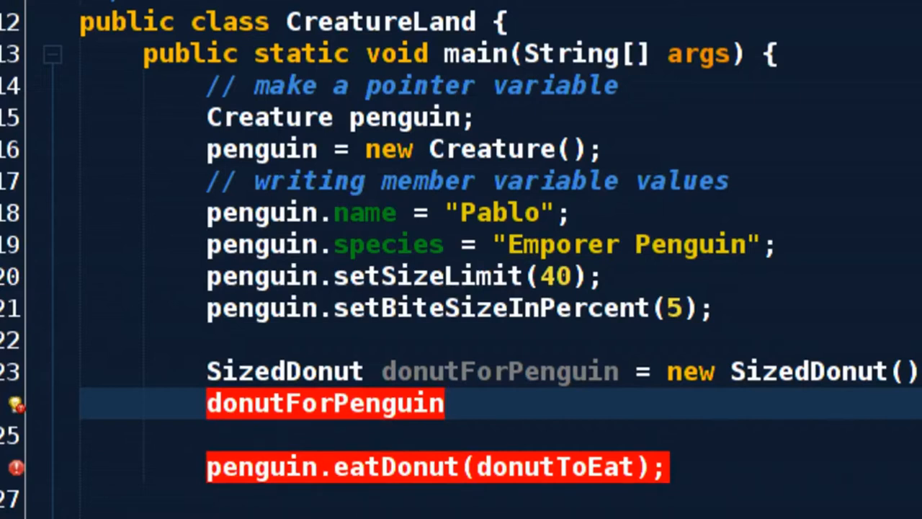
click(447, 404)
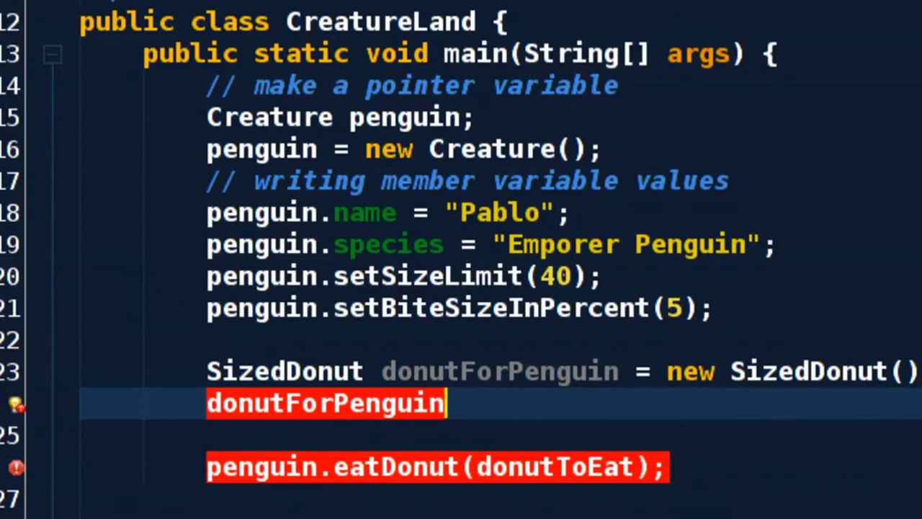
text(.)
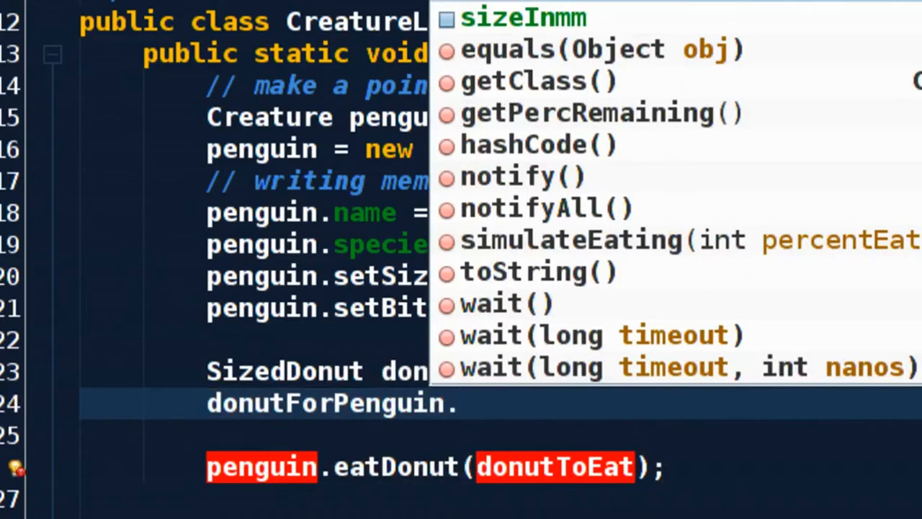
text(name)
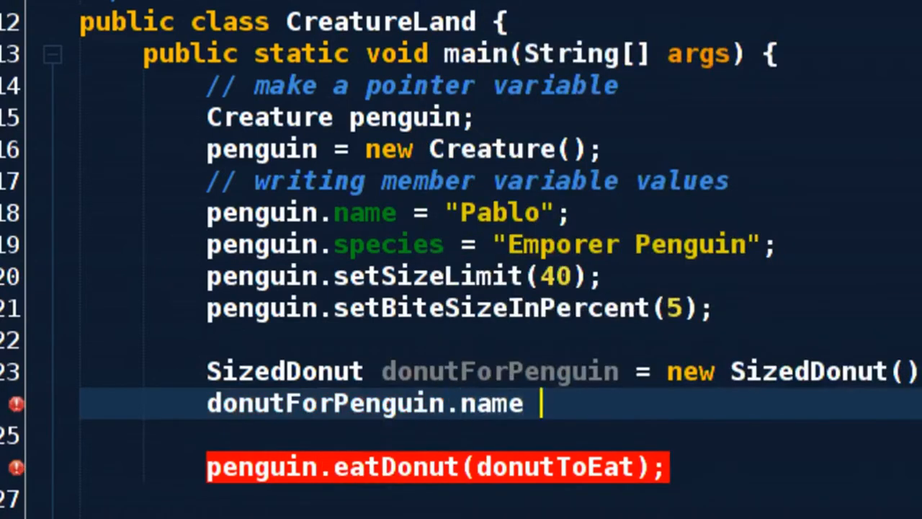
text(= ")
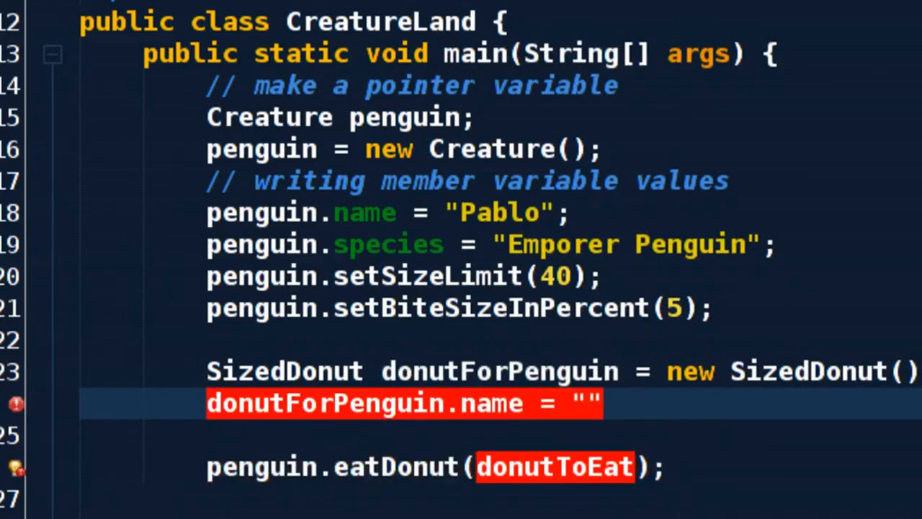
text(Chole)
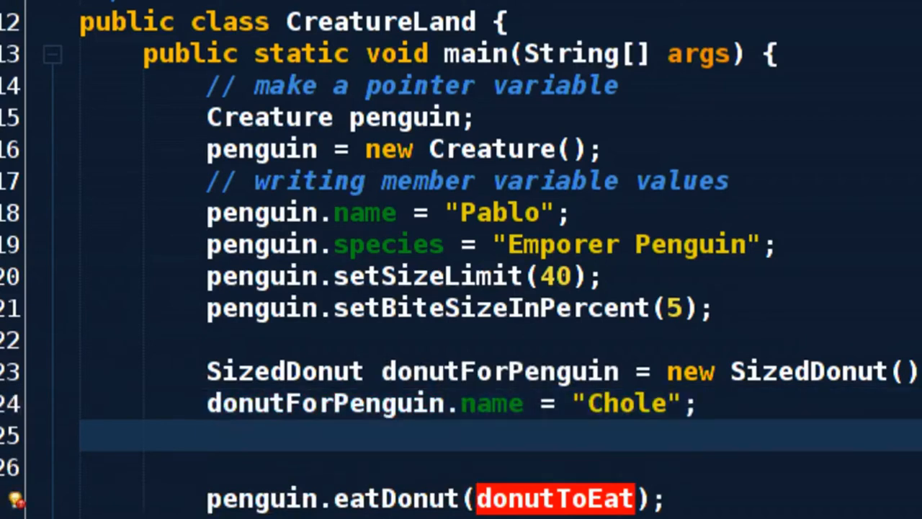
Add donutForPenguin.sizeInmm = 32; after the name assignment and start another donutForPenguin line
text(donutForPenguin)
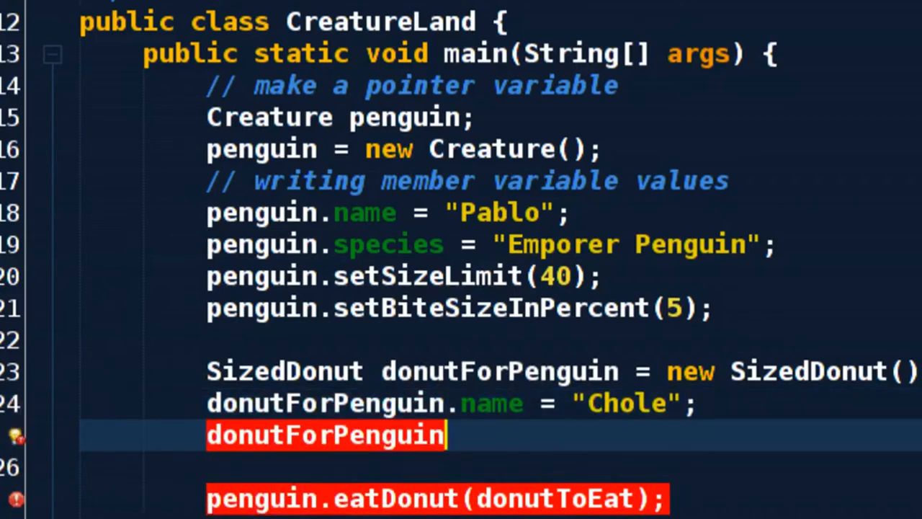
text(.sizeInmm)
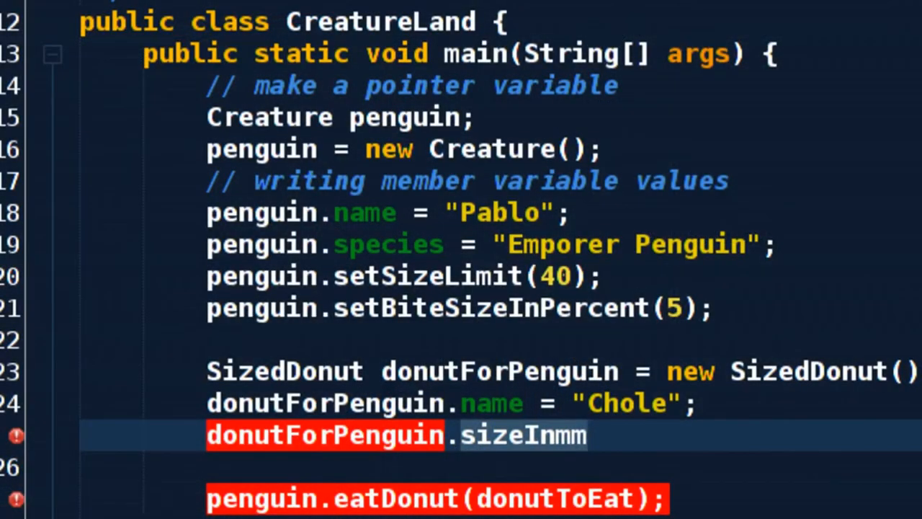
text(= 32;)
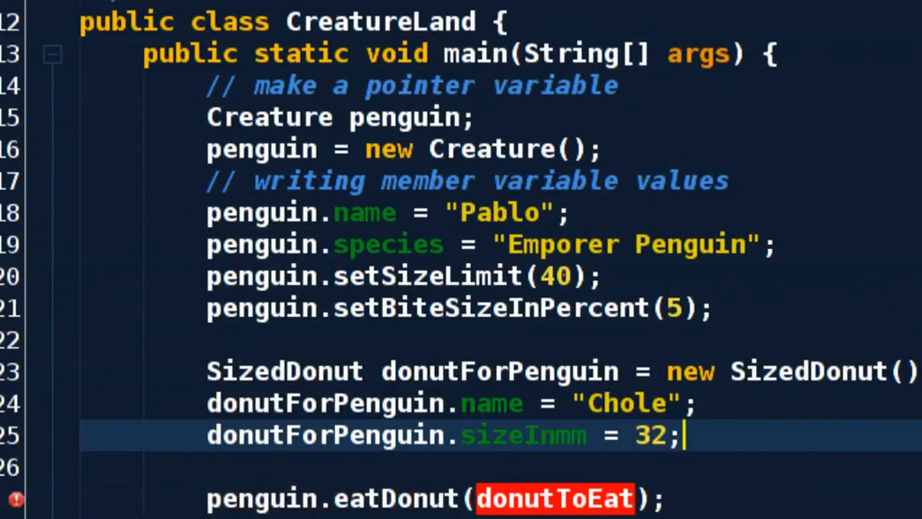
text(donutForPenguin)
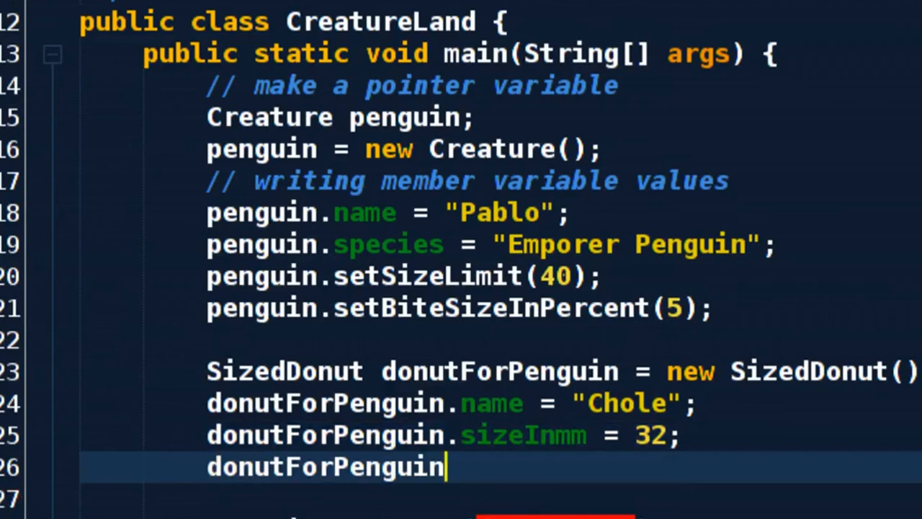
text(.eatDonut();)
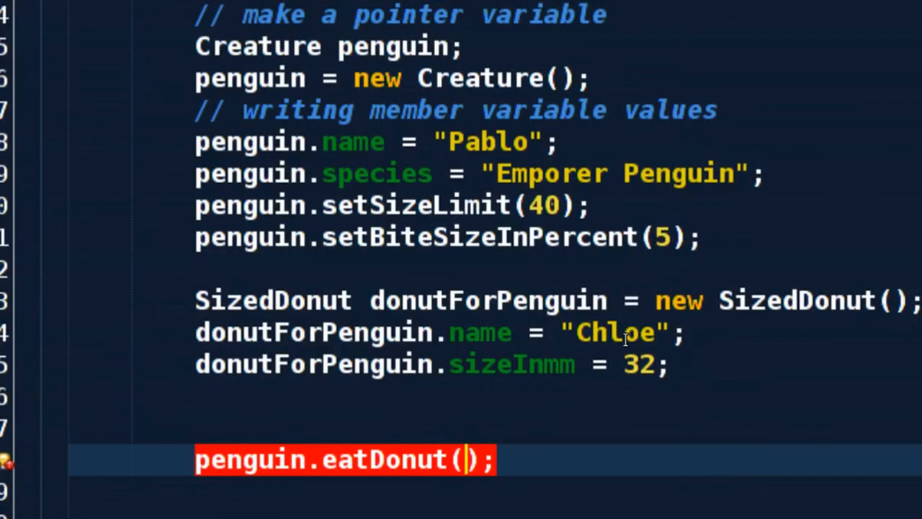
Pass donutForPenguin as the argument to penguin.eatDonut instead of donutToEat
text(f)
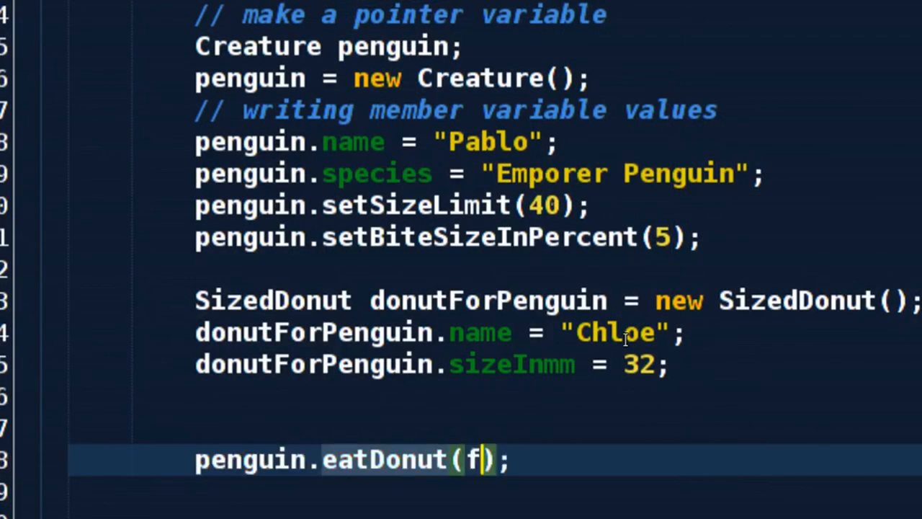
text(donutForPenguin)
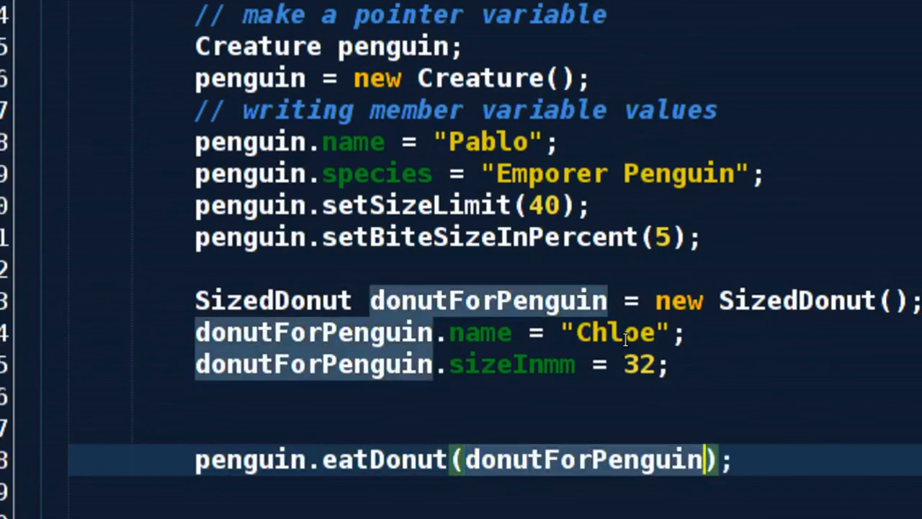